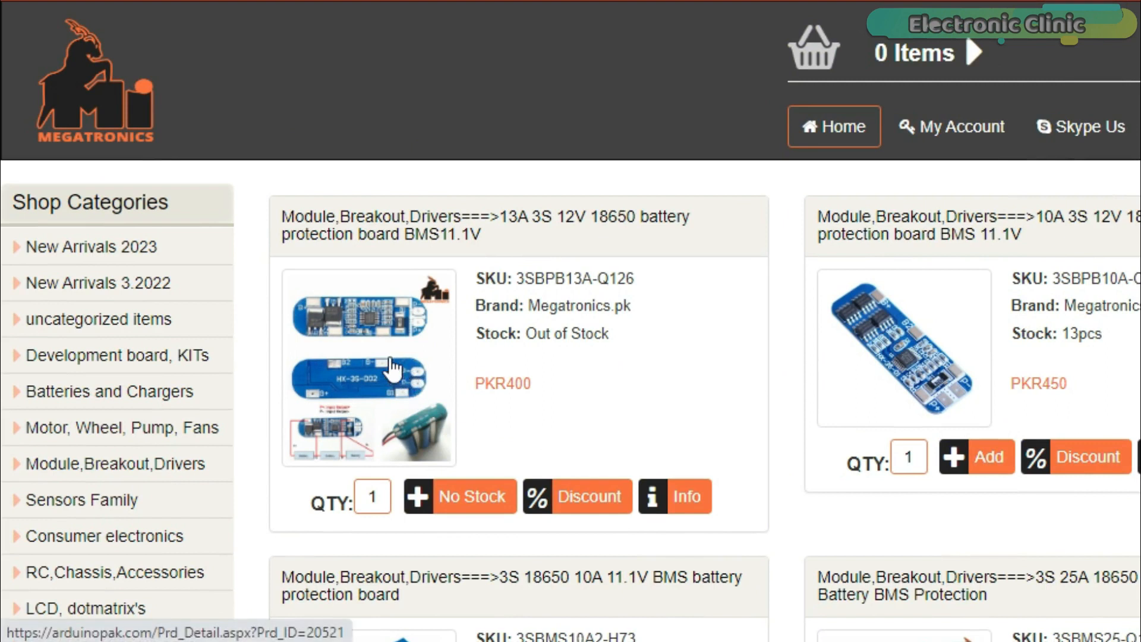
mouse_move(433, 404)
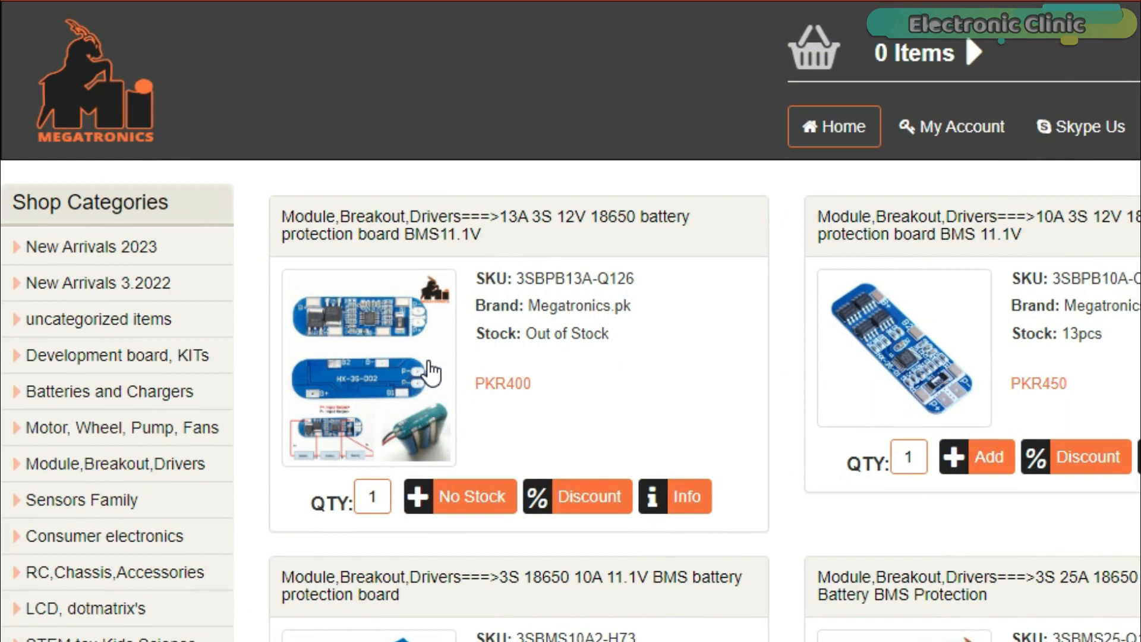
mouse_move(429, 375)
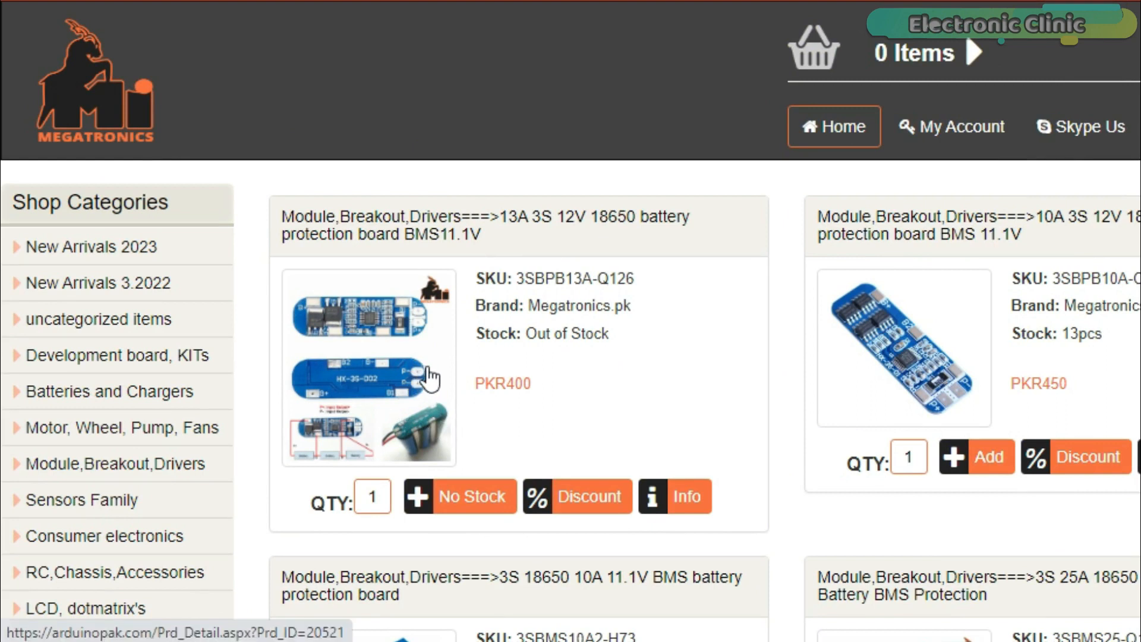
mouse_move(437, 382)
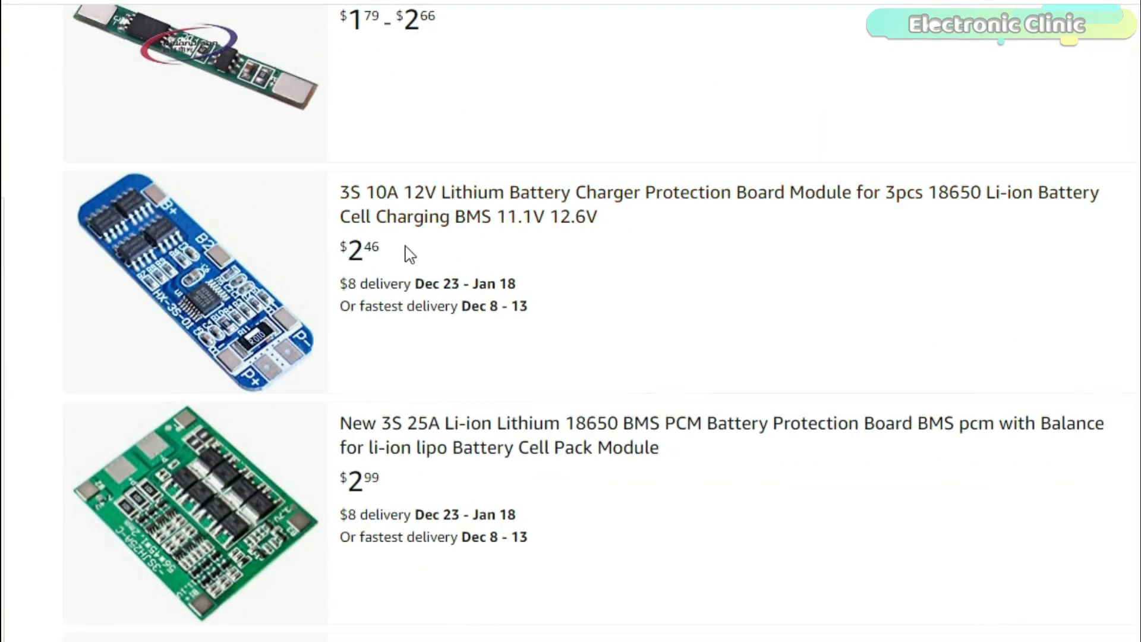
Scroll through Amazon listings of 3S 18650 BMS protection boards with prices and delivery dates.
scroll(down, 3)
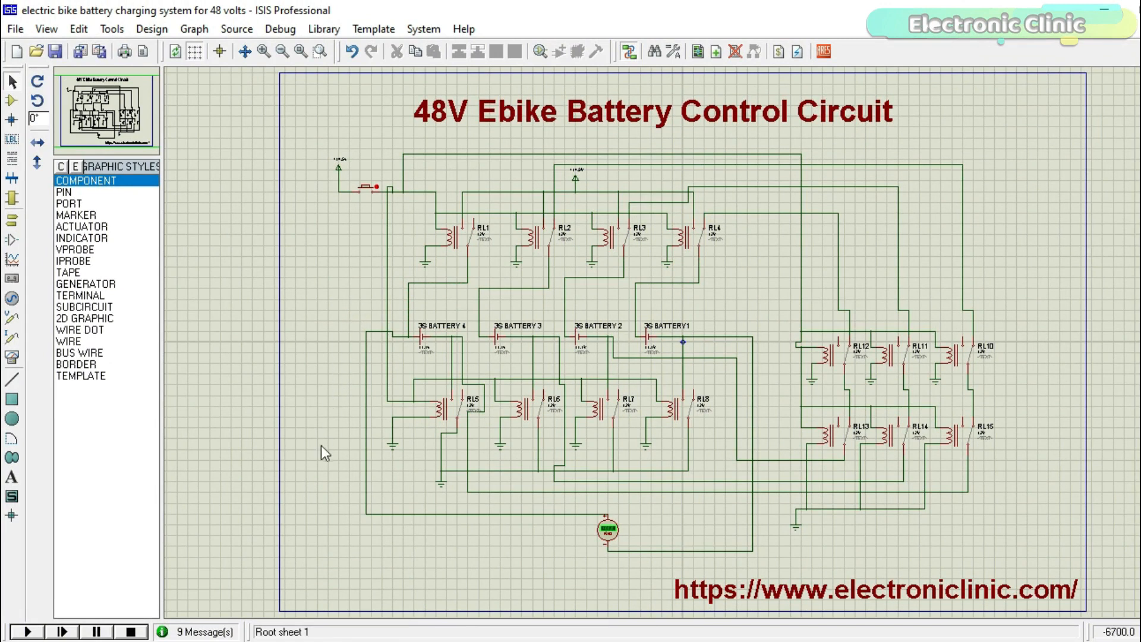
mouse_move(13, 631)
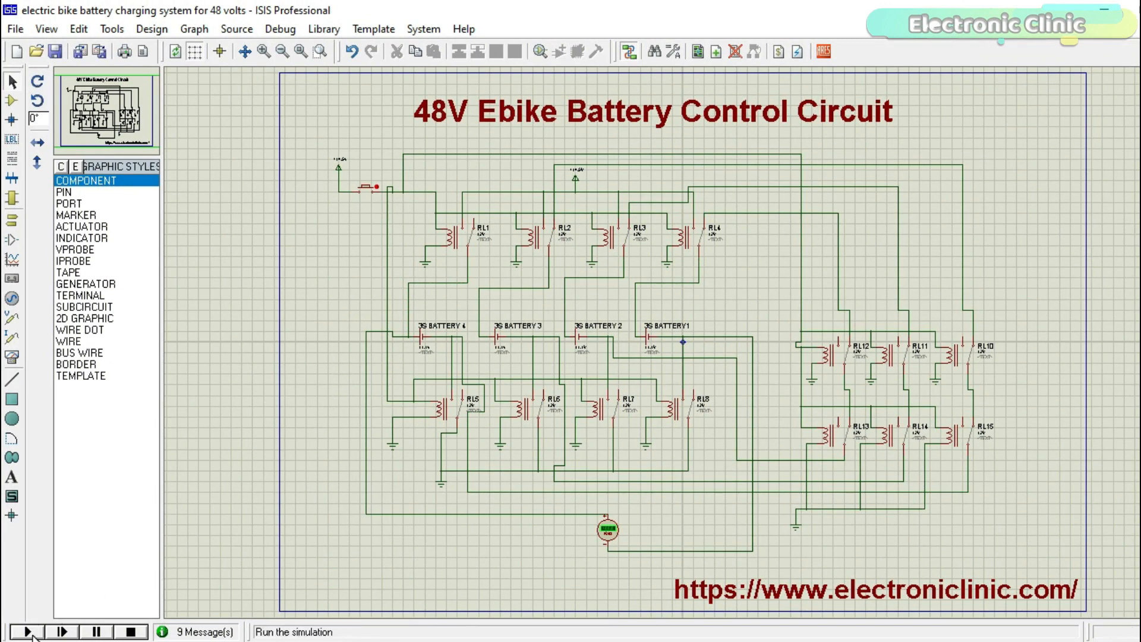
Start the 48V ebike circuit simulation and zoom in on the voltmeter reading +44.4 V.
click(28, 630)
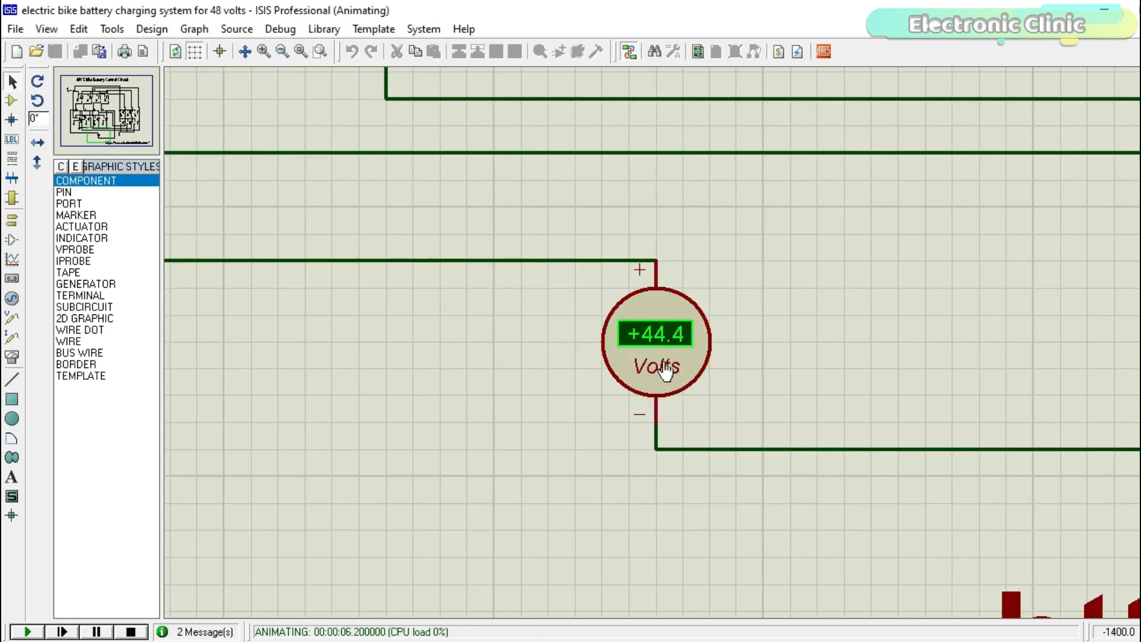
click(318, 51)
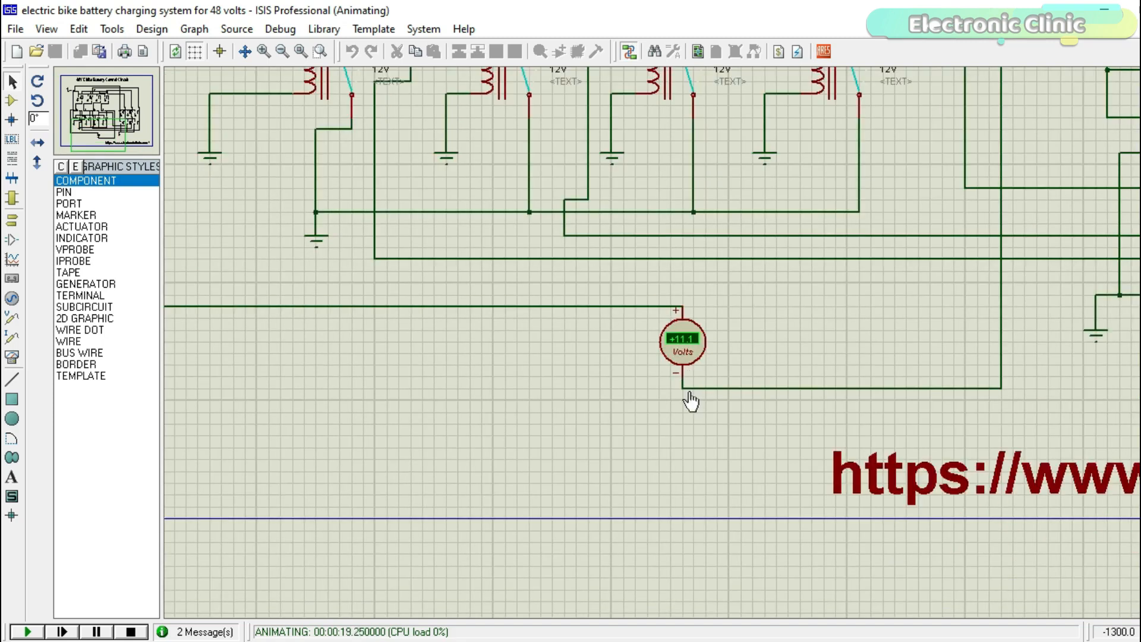
Zoom out over the running simulation while the voltmeter shows +11.1 V.
click(297, 51)
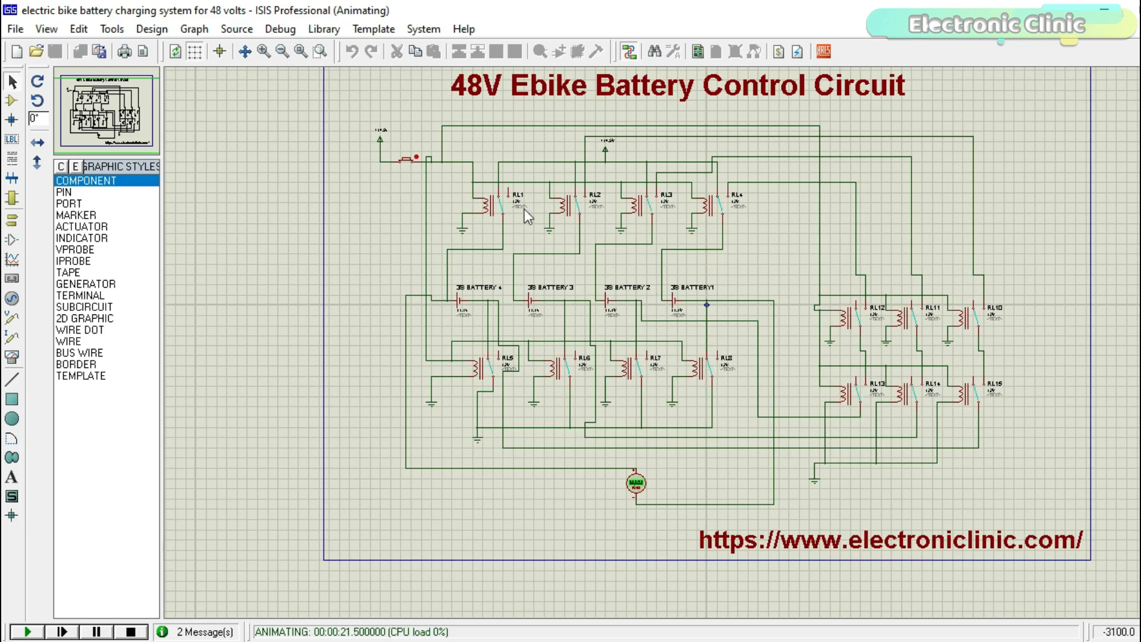
mouse_move(546, 269)
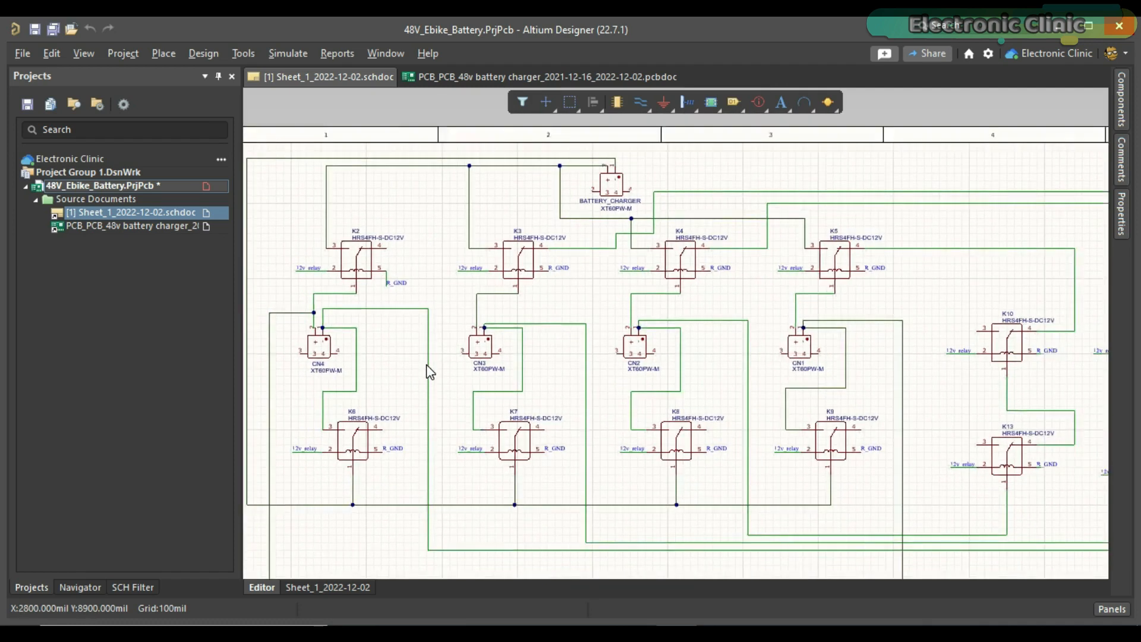
Zoom out on Sheet_1 to show the relays, XT60 connectors and 48V supply.
scroll(down, 3)
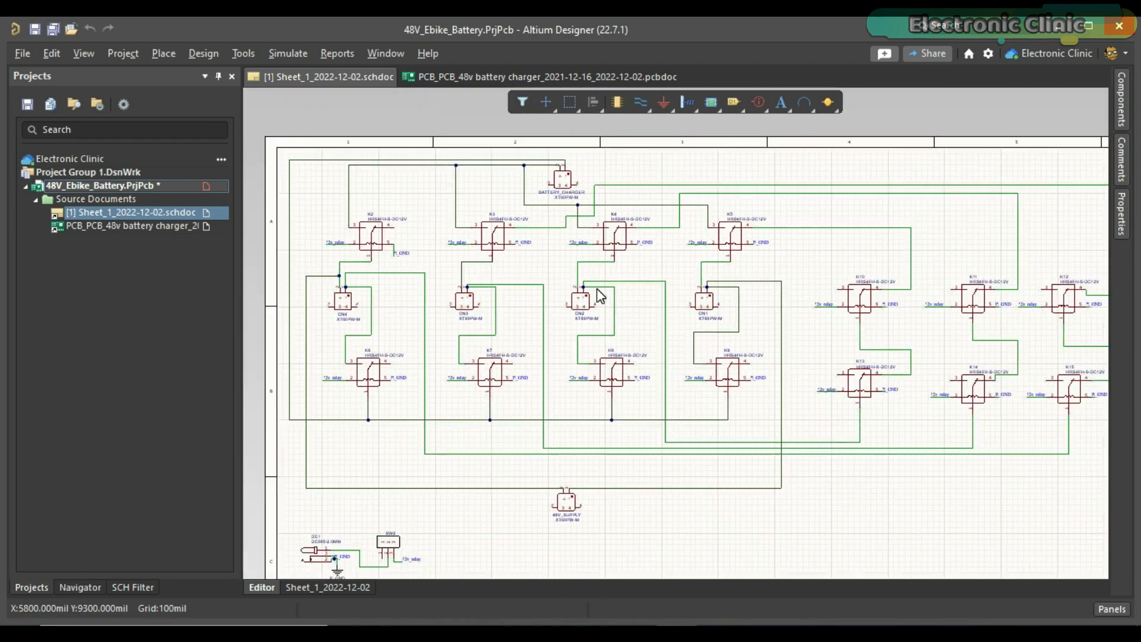
mouse_move(555, 268)
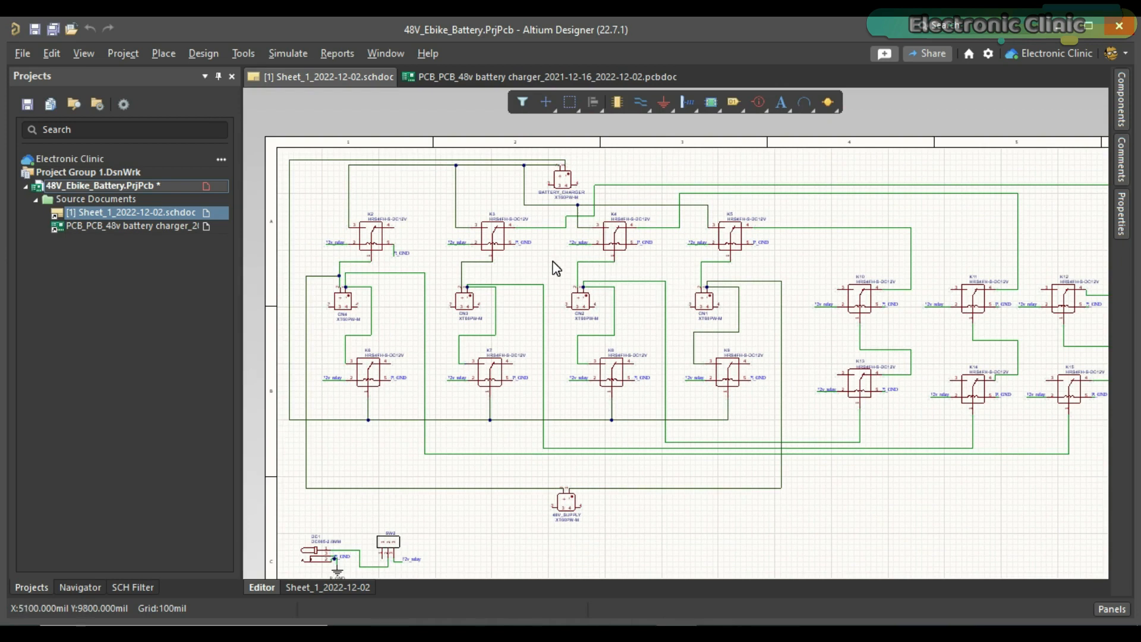
mouse_move(624, 266)
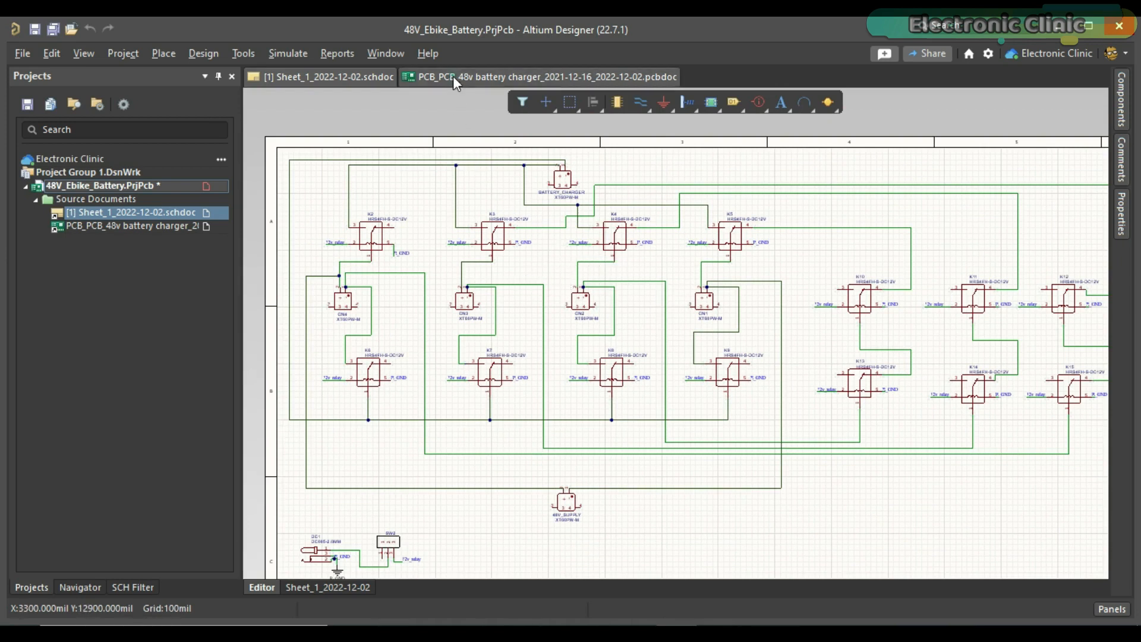
Switch to the two-layer battery charger PCB layout in the Altium Standard 2D view.
click(544, 77)
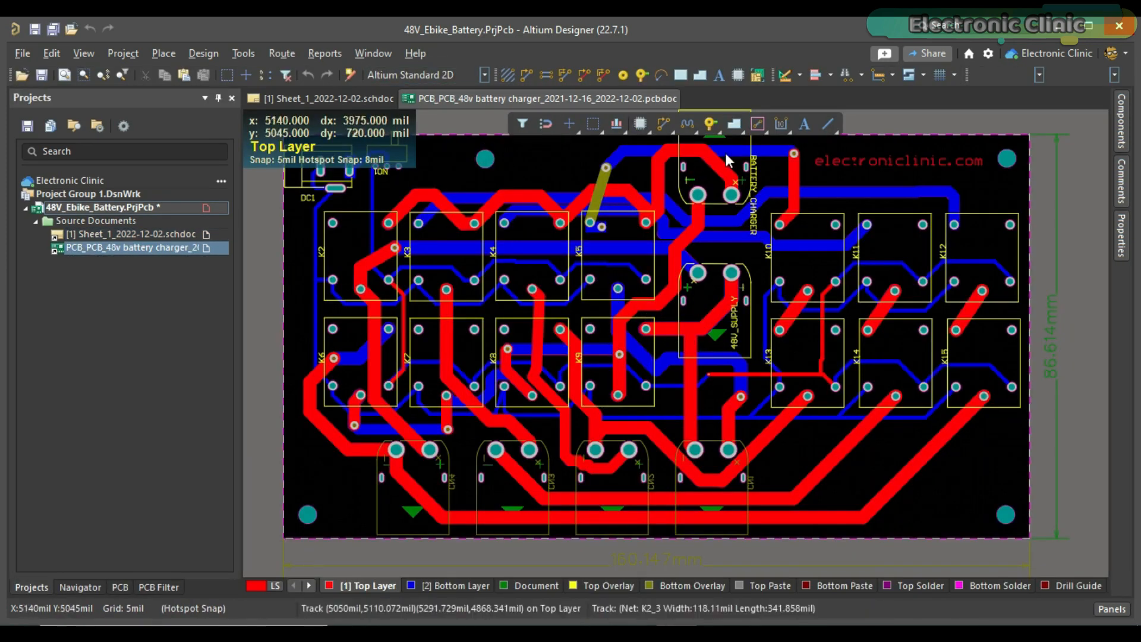
mouse_move(681, 324)
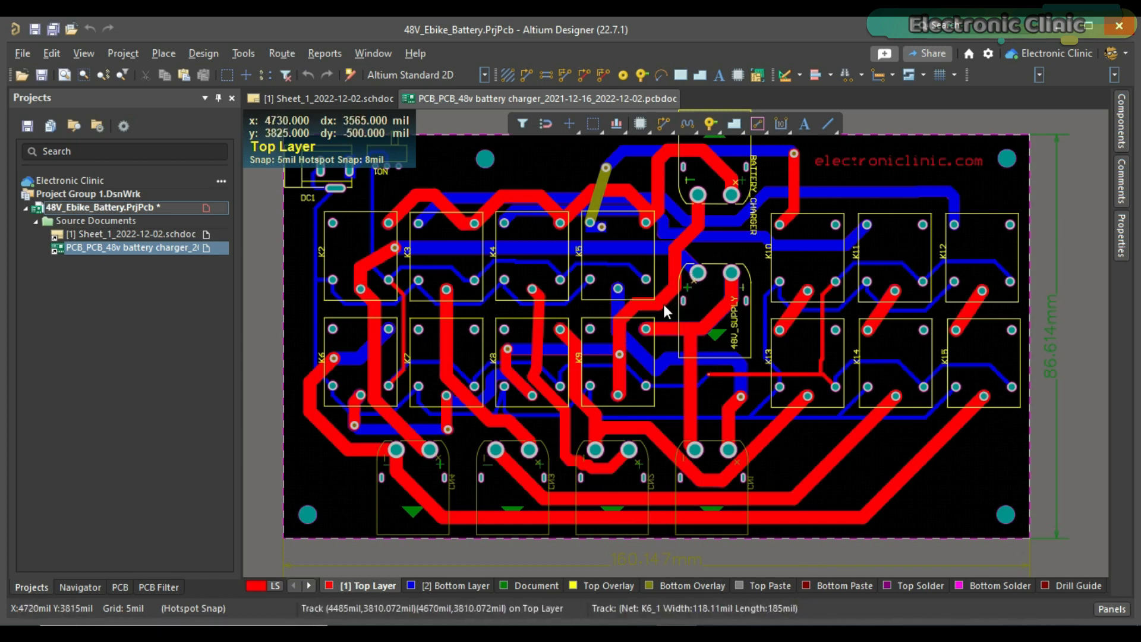
mouse_move(771, 325)
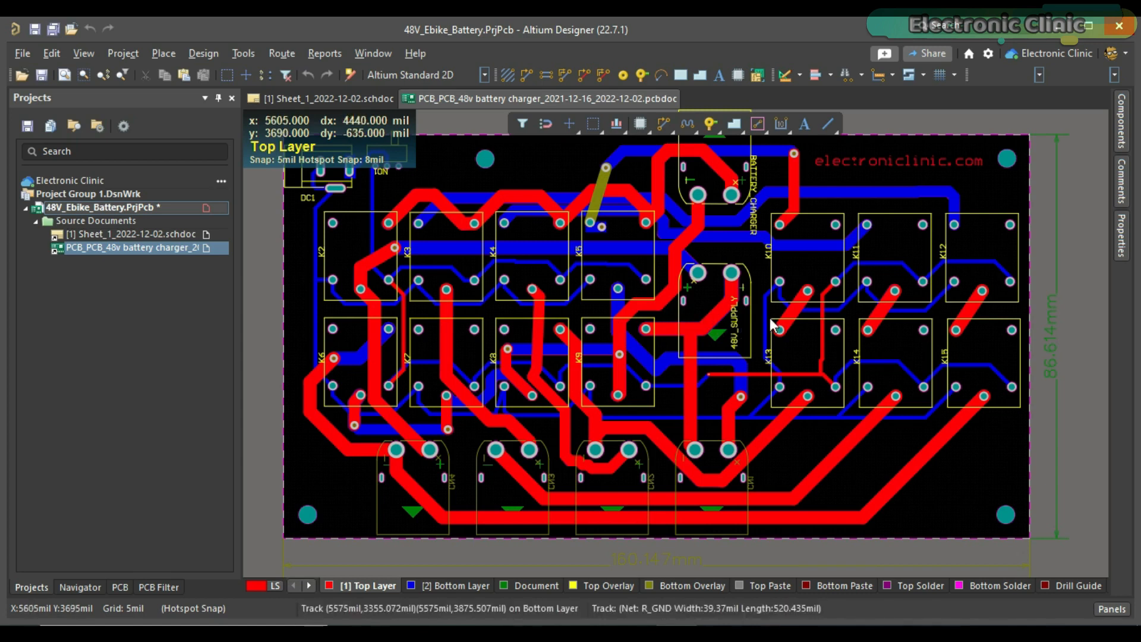
mouse_move(684, 328)
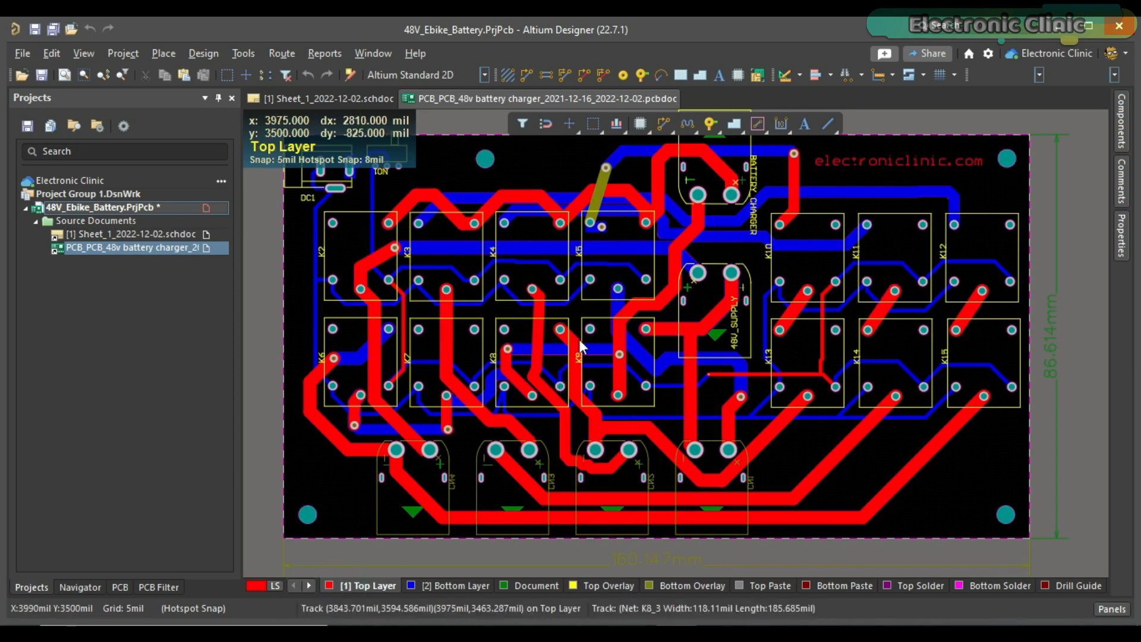
mouse_move(632, 347)
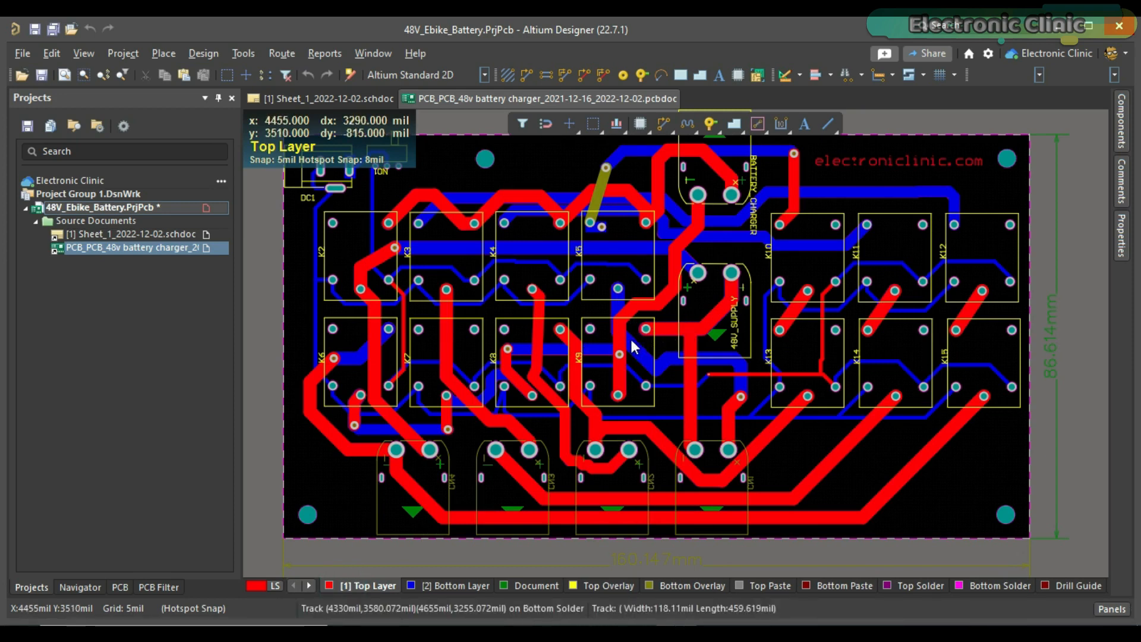
mouse_move(597, 339)
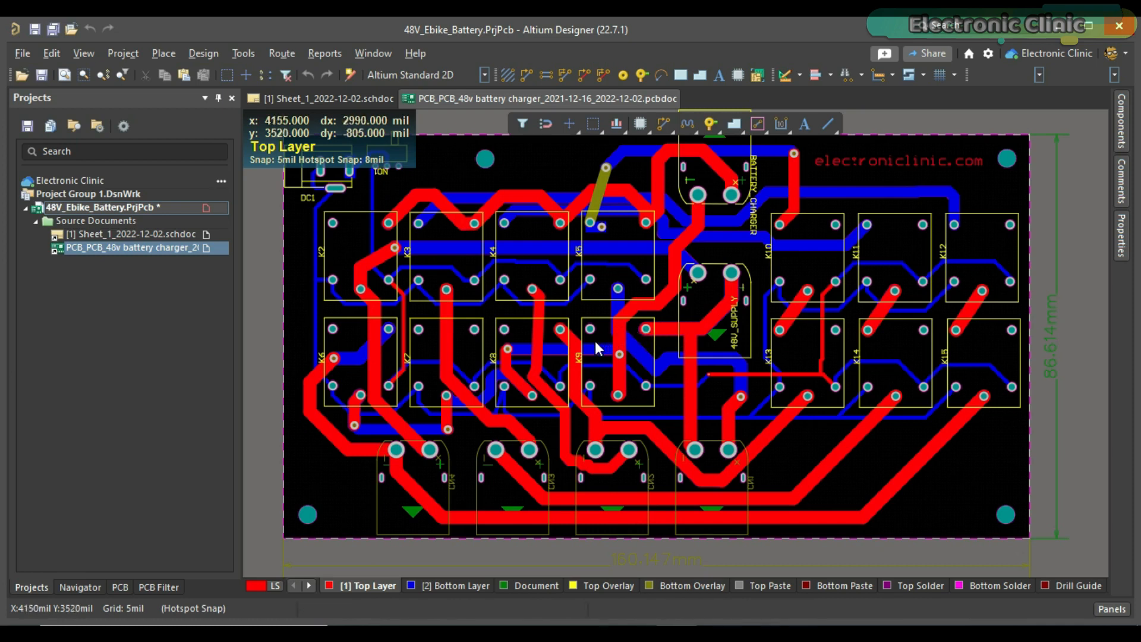
mouse_move(399, 479)
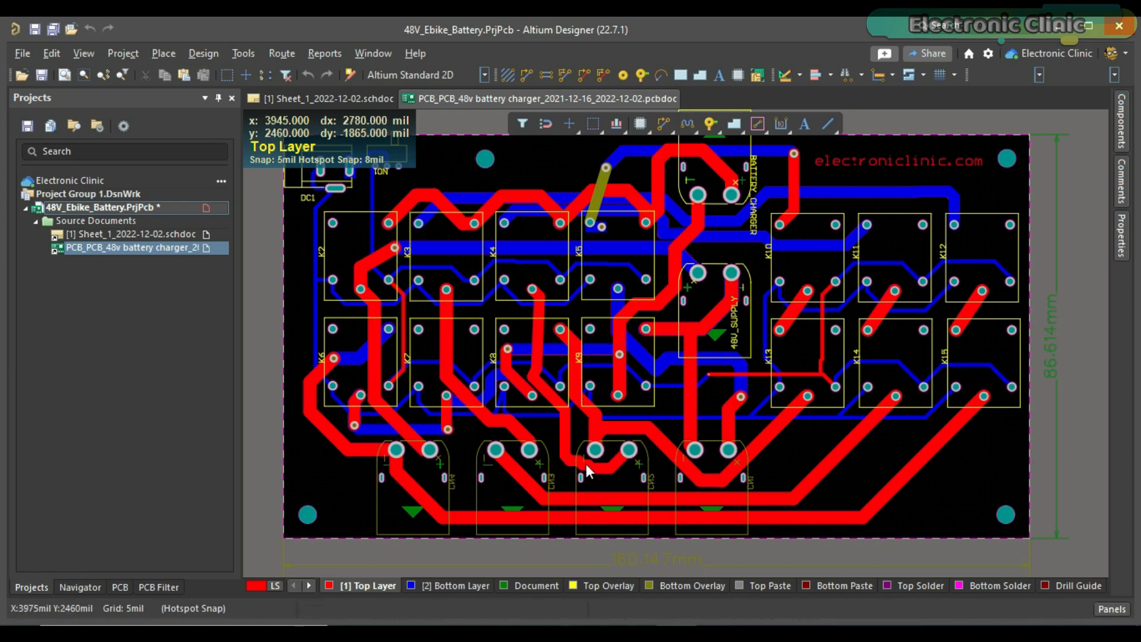
mouse_move(692, 491)
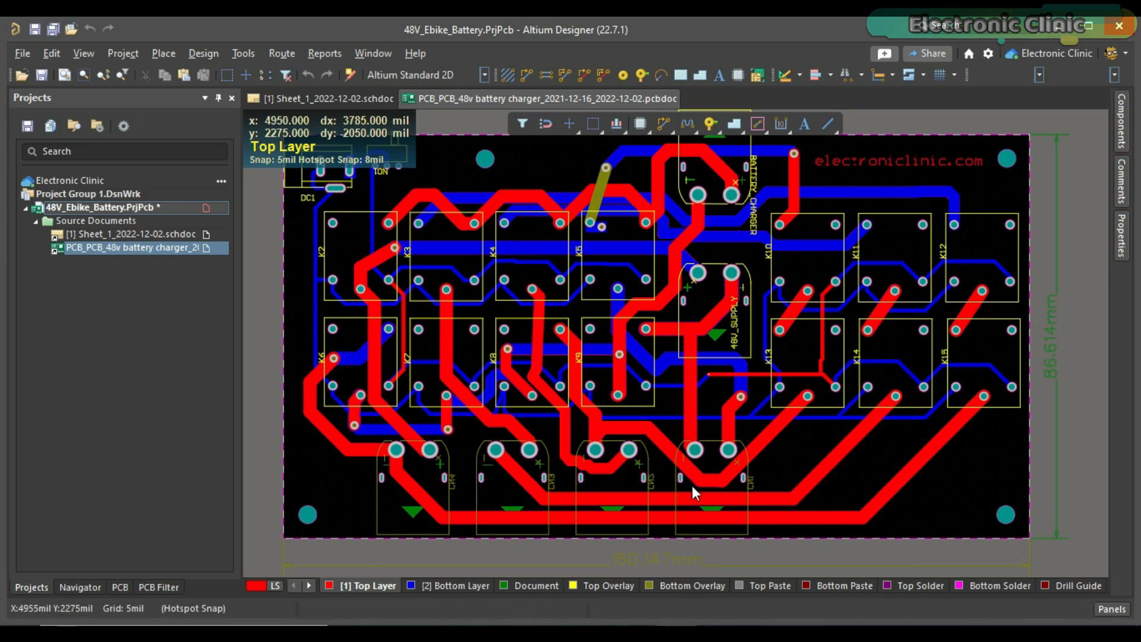
mouse_move(707, 298)
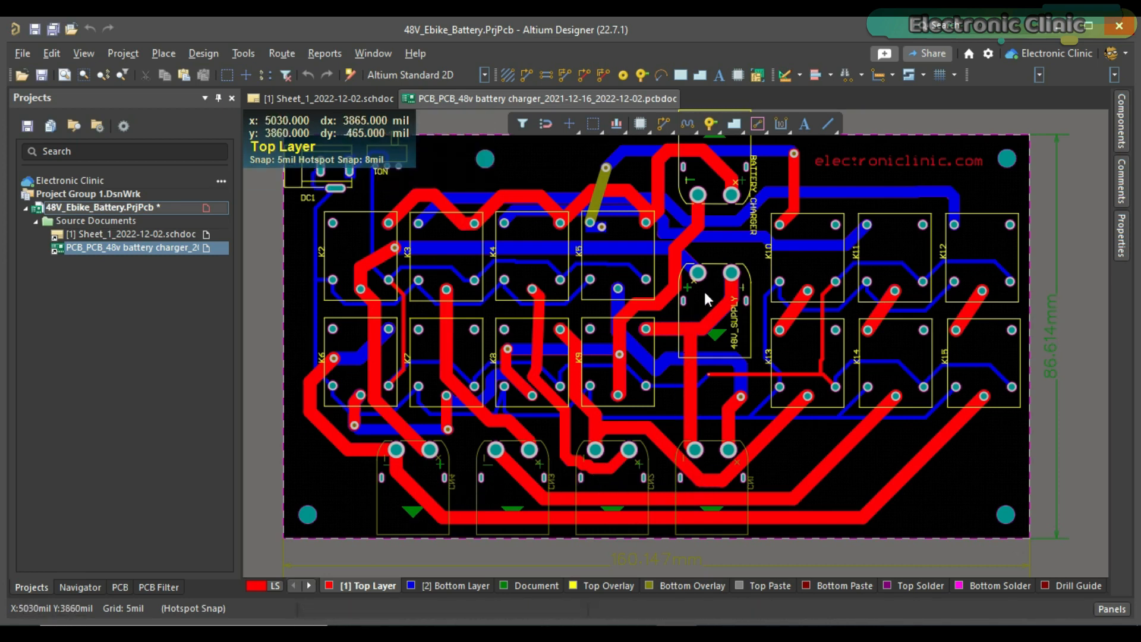
mouse_move(684, 271)
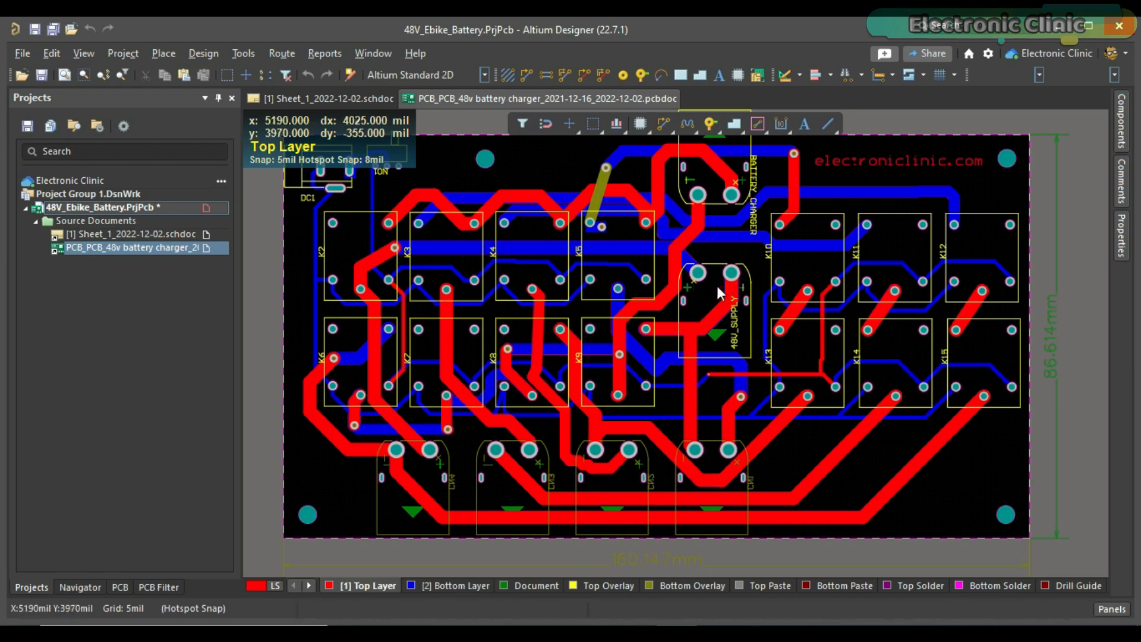
mouse_move(704, 161)
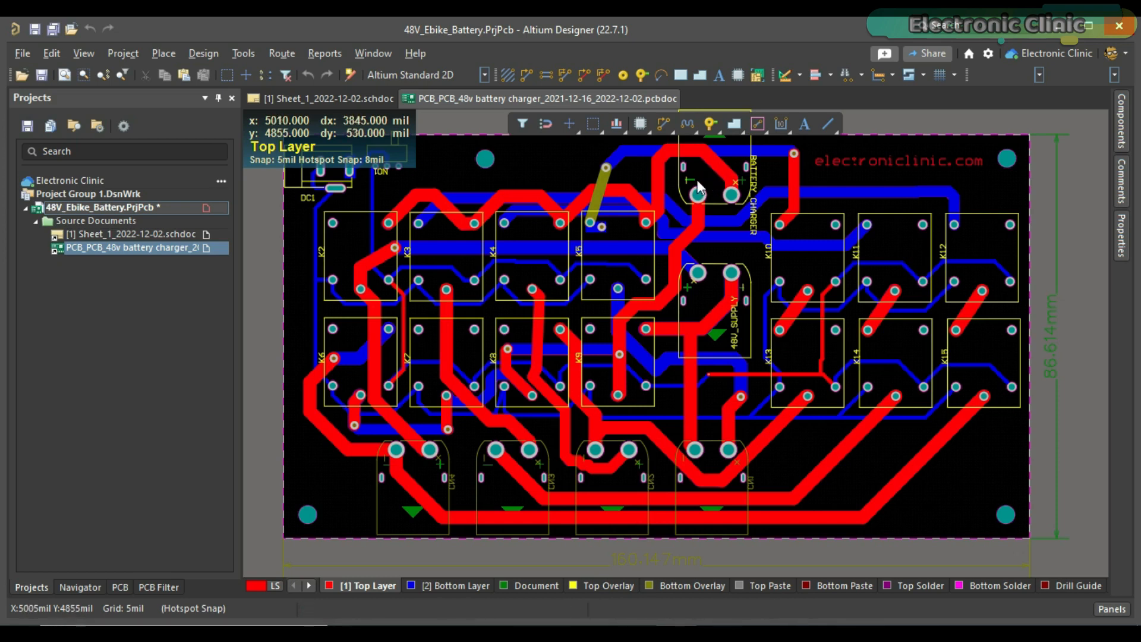
mouse_move(720, 182)
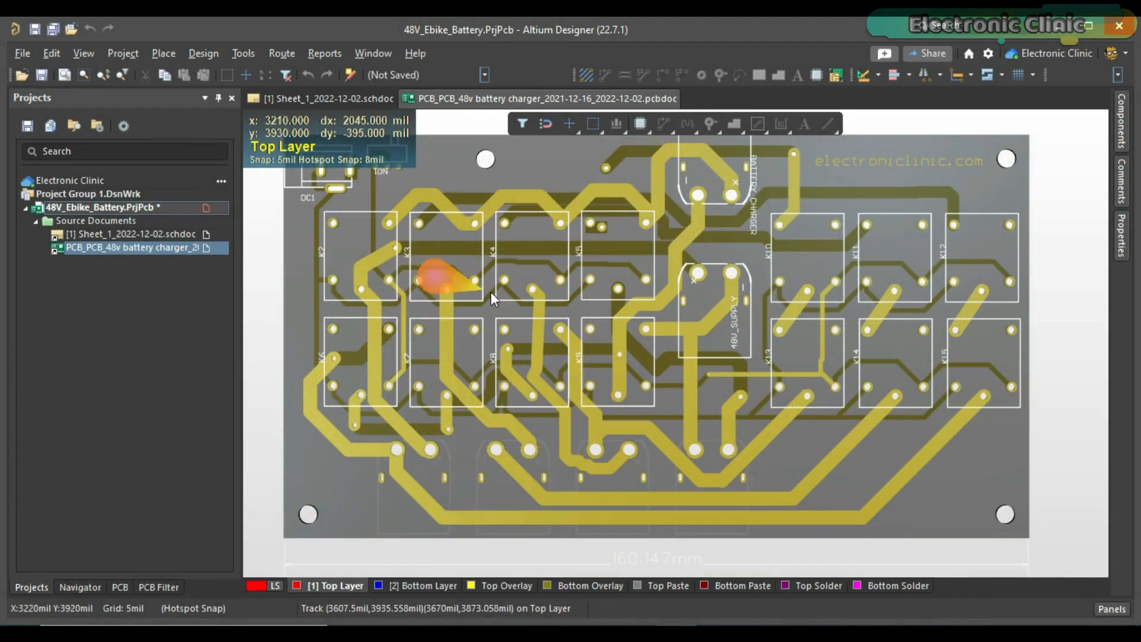
mouse_move(582, 317)
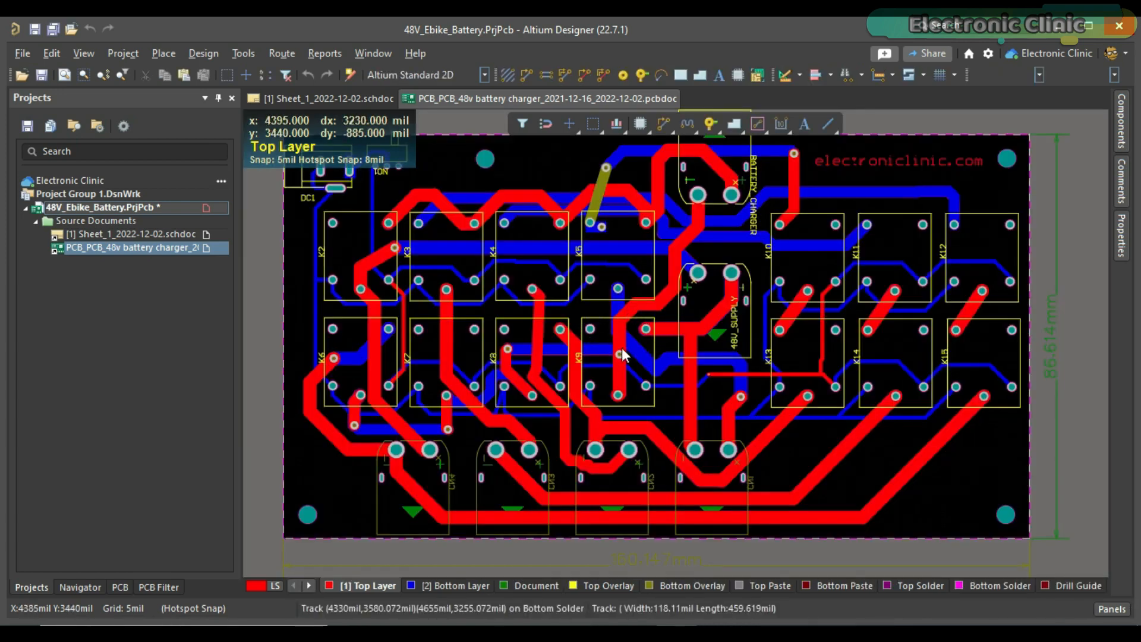
mouse_move(427, 322)
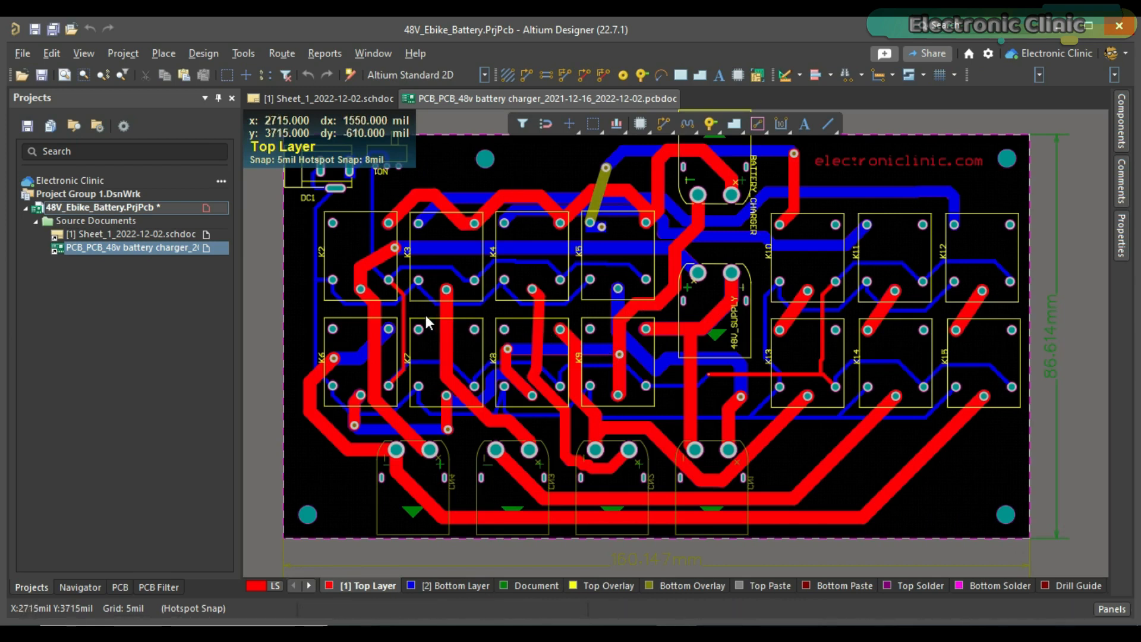
Generate Gerber files in inches 2:3, plotting used layers and guide plots for all drill pairs.
click(22, 52)
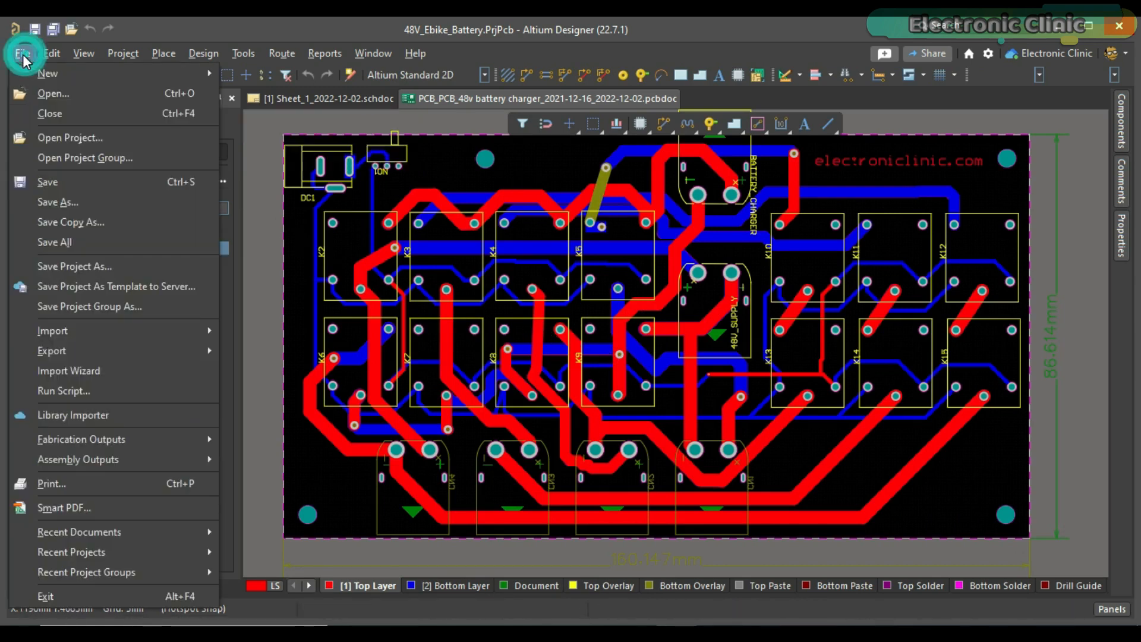
mouse_move(109, 439)
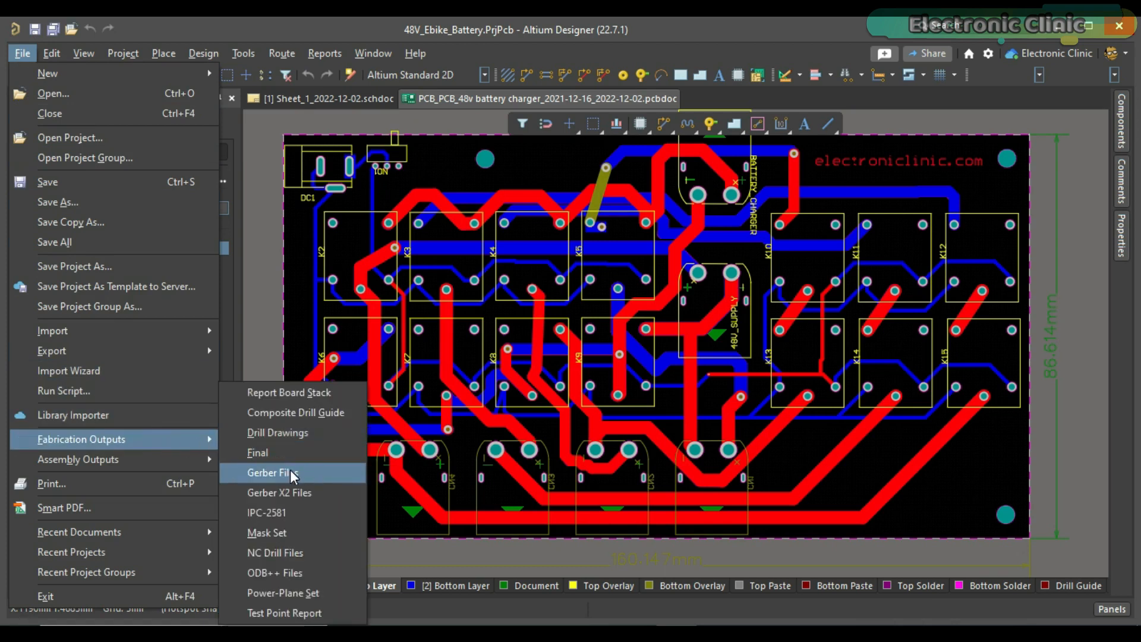
click(272, 472)
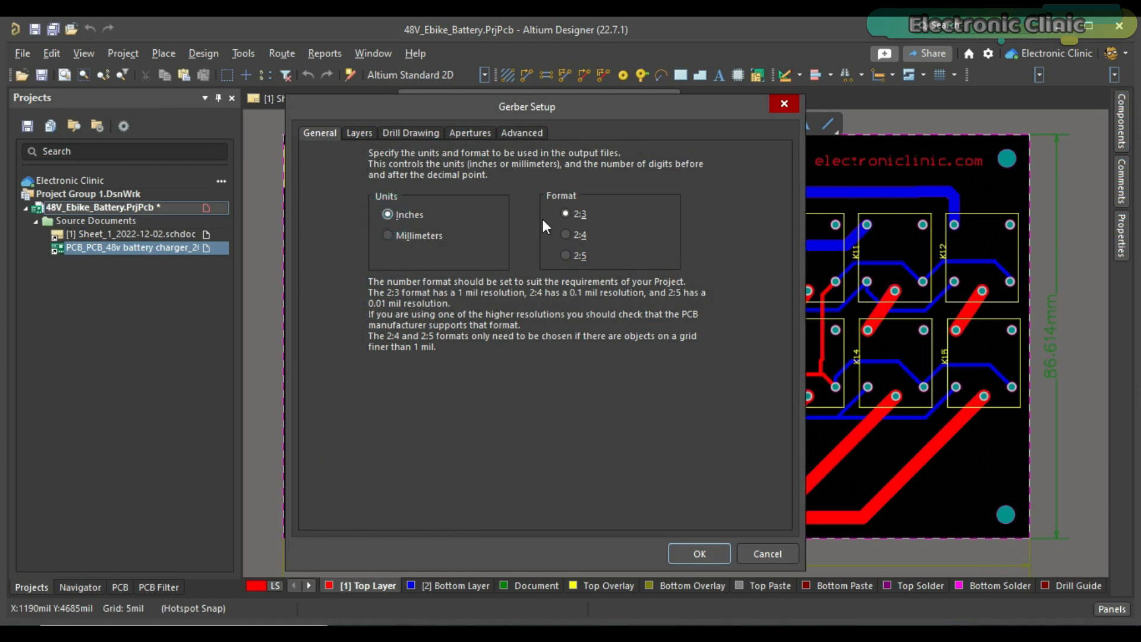
click(565, 213)
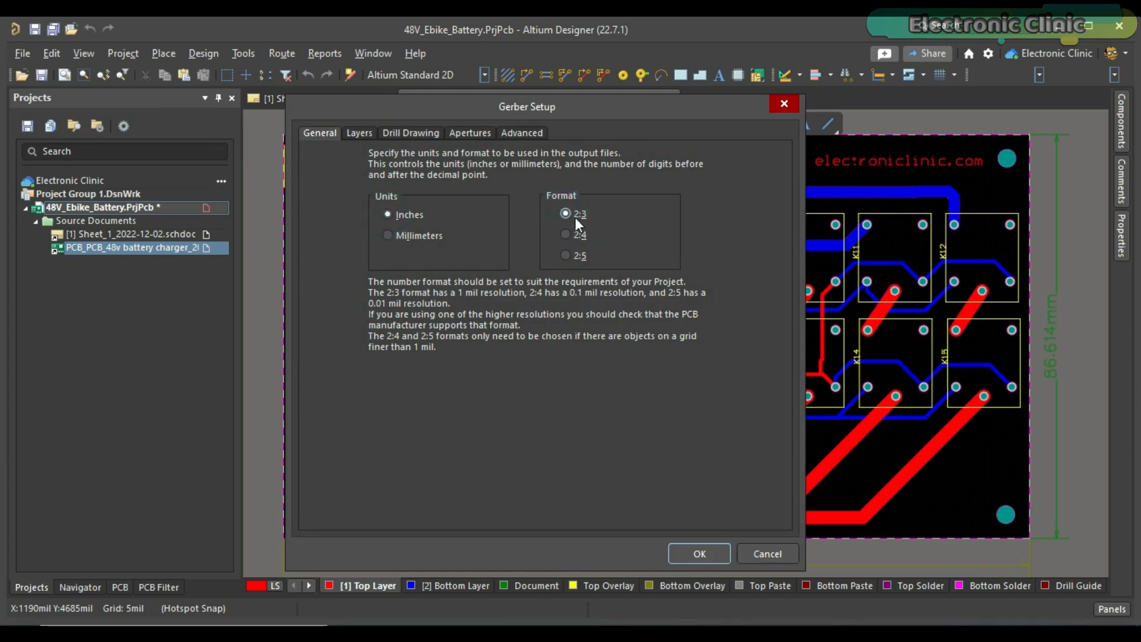
click(358, 133)
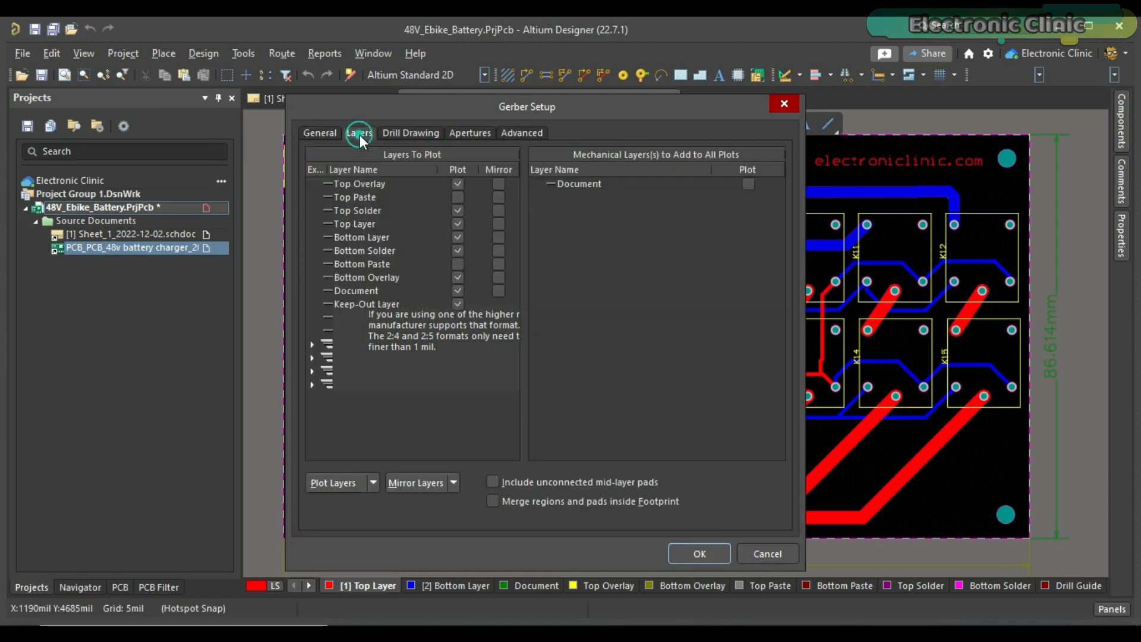
click(358, 133)
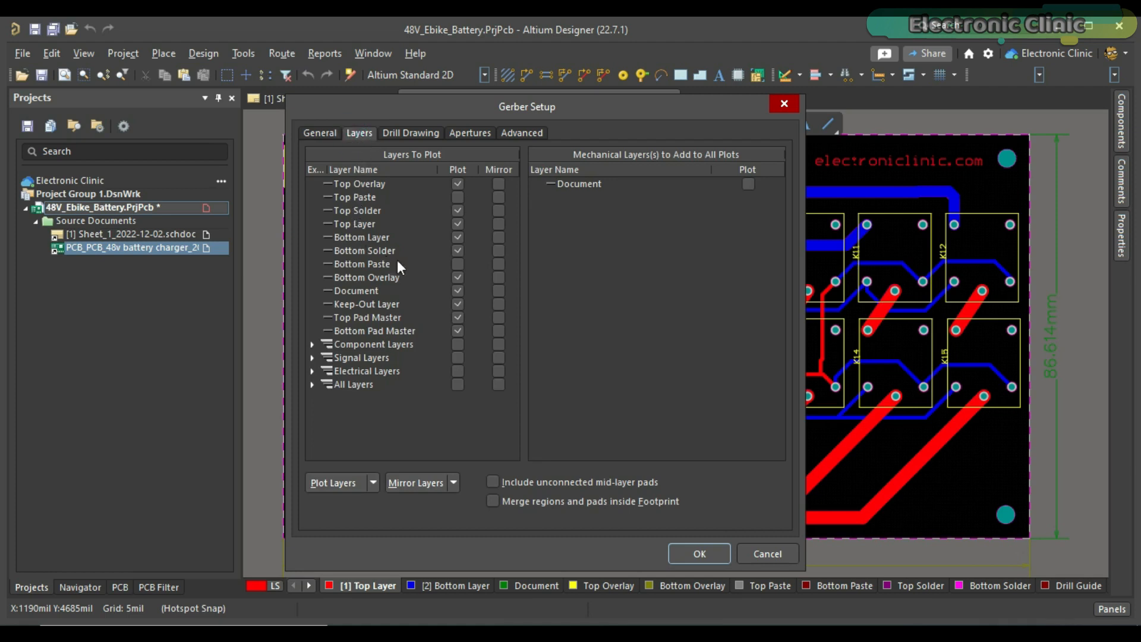
click(371, 482)
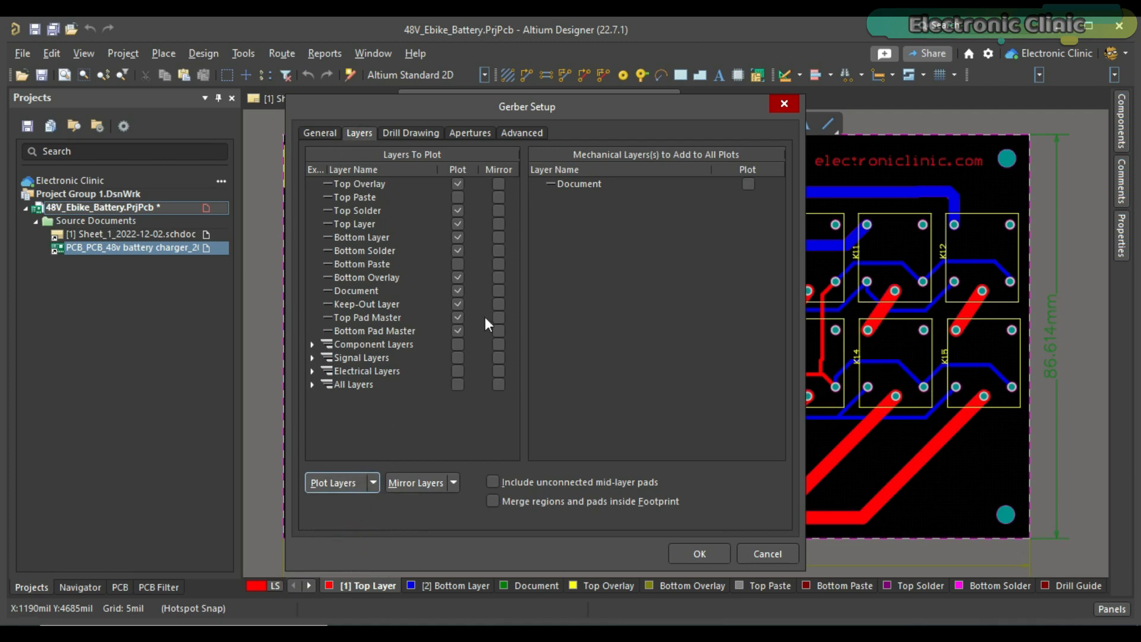
click(410, 133)
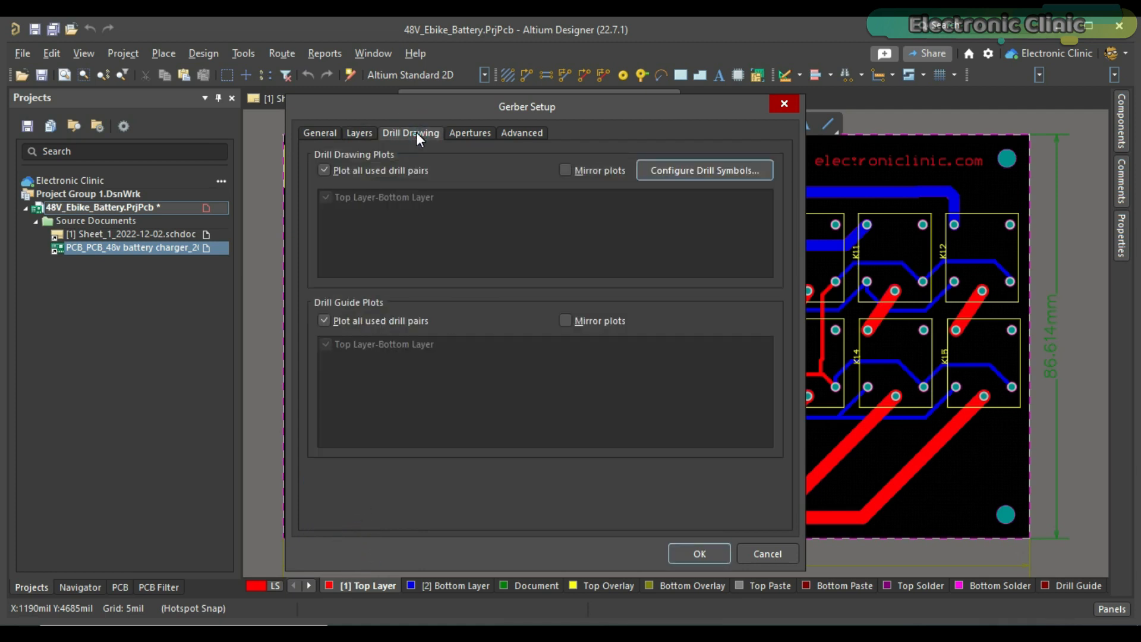
click(325, 171)
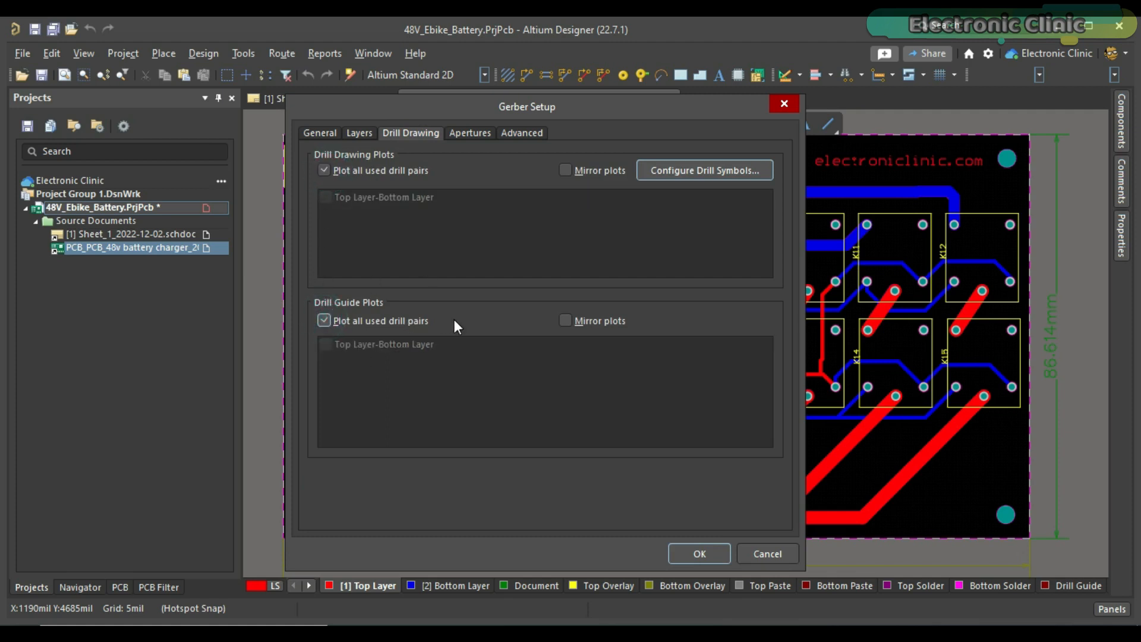
mouse_move(698, 526)
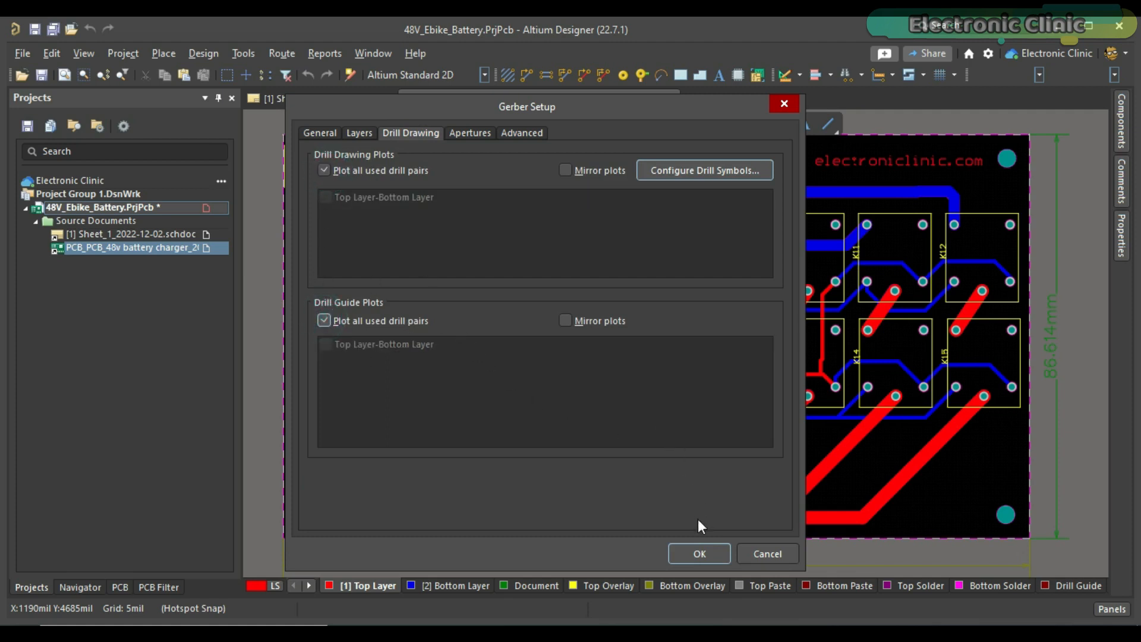
click(698, 553)
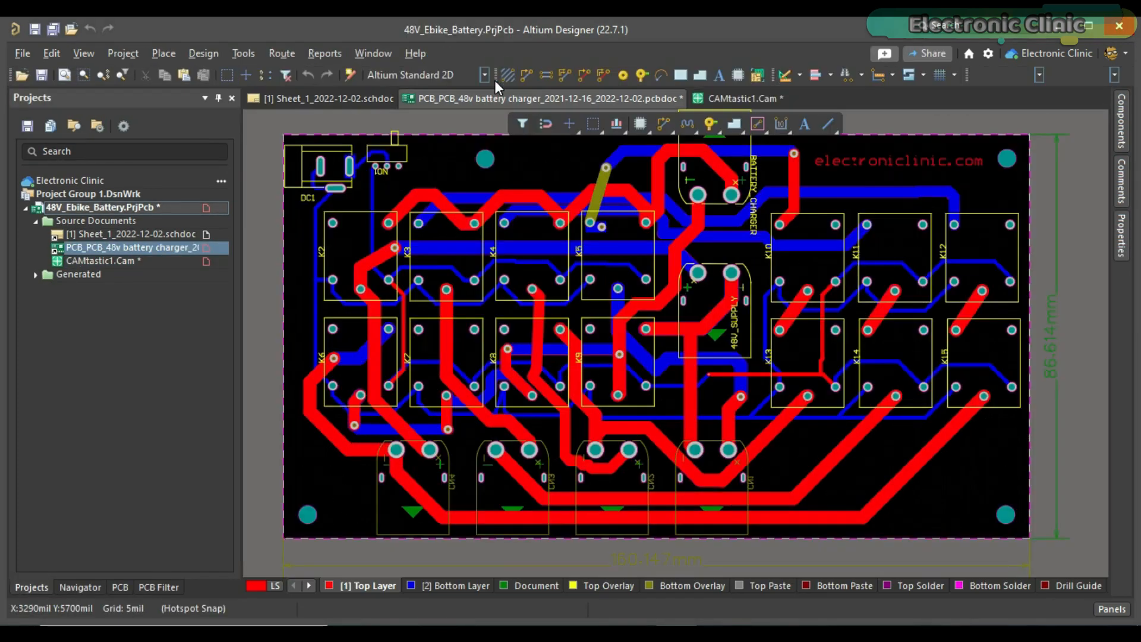
mouse_move(486, 314)
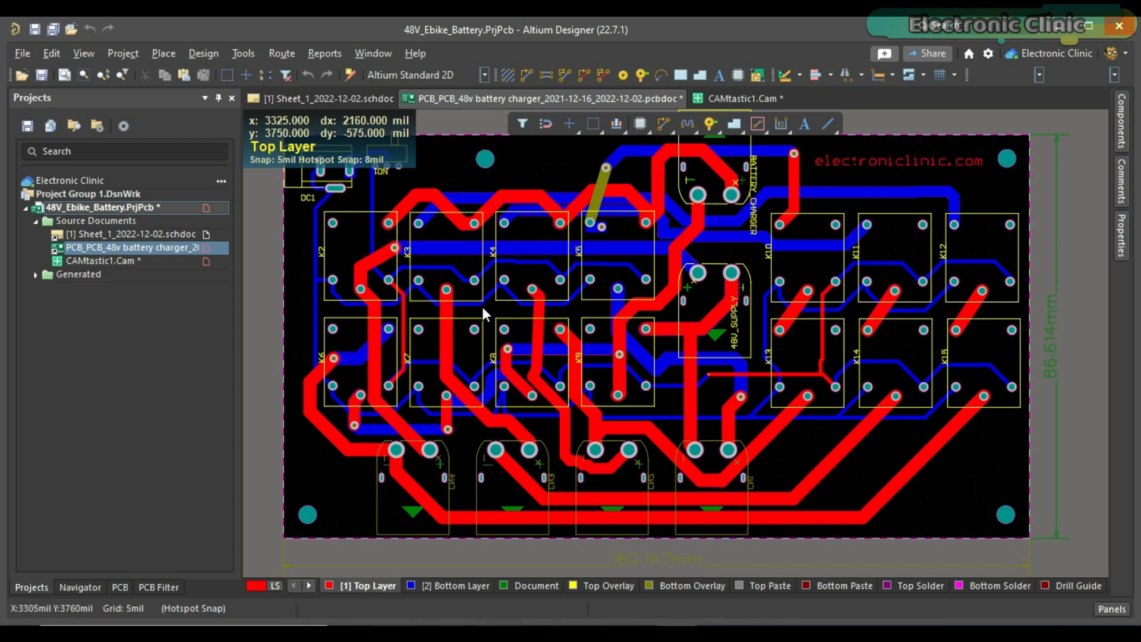
mouse_move(325, 253)
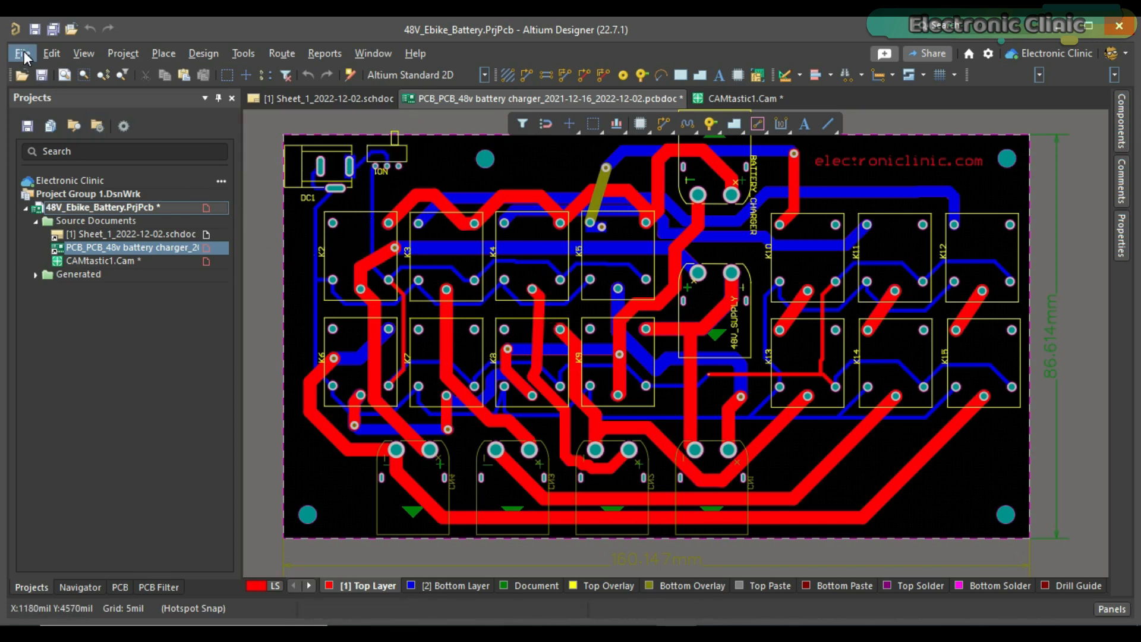
Generate inch 2:3 NC drill files, accepting the drill and mill/route import settings.
click(22, 53)
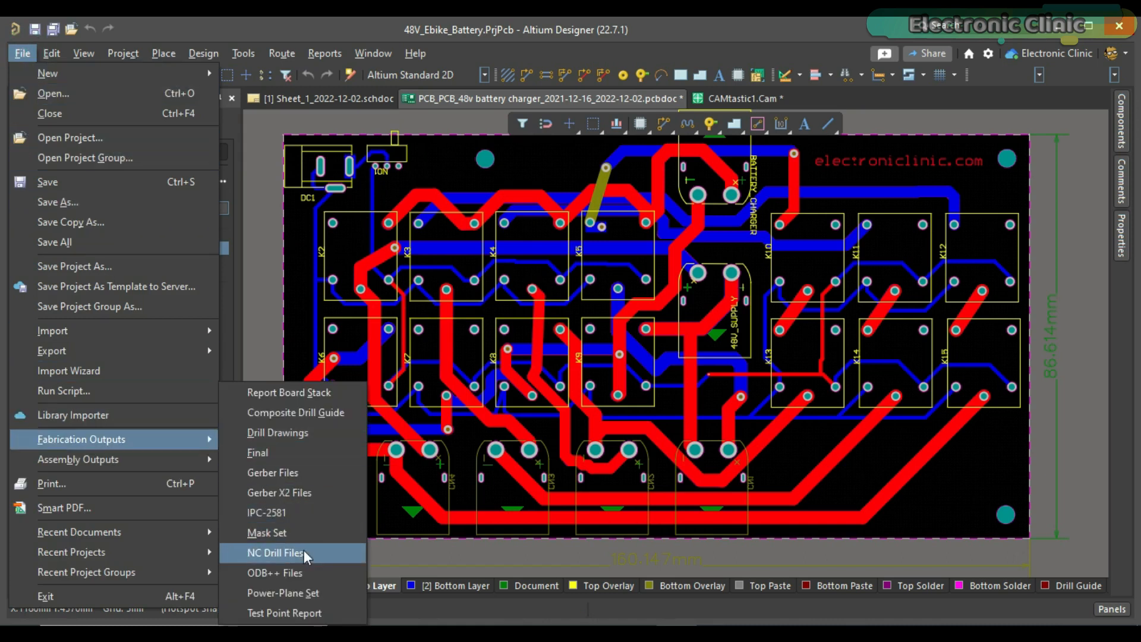
click(275, 553)
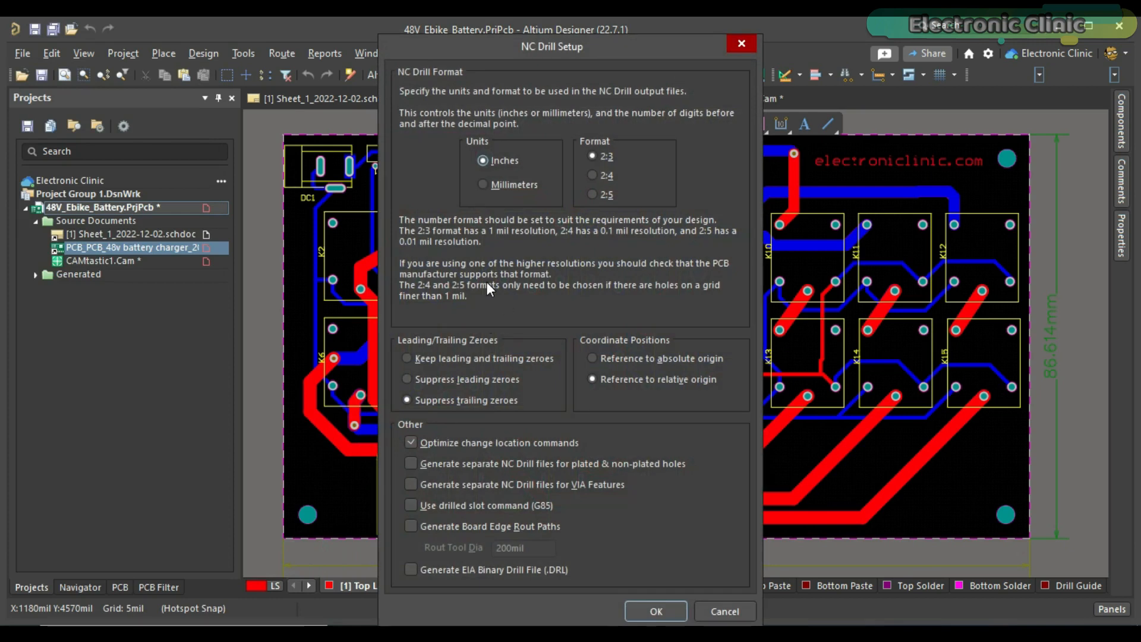
mouse_move(586, 171)
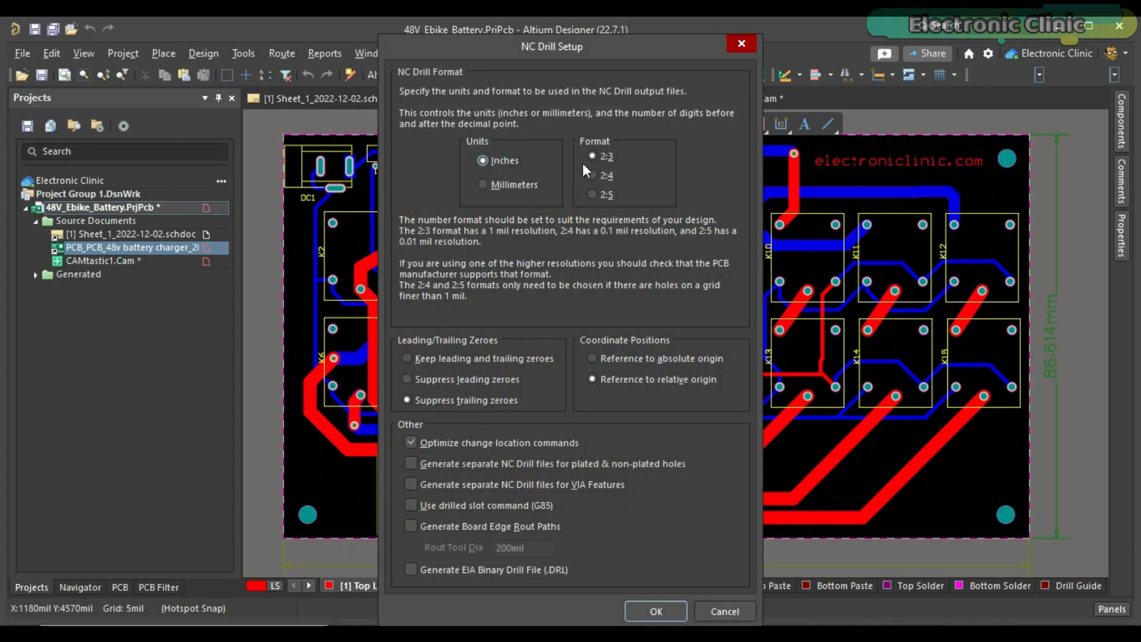
click(593, 156)
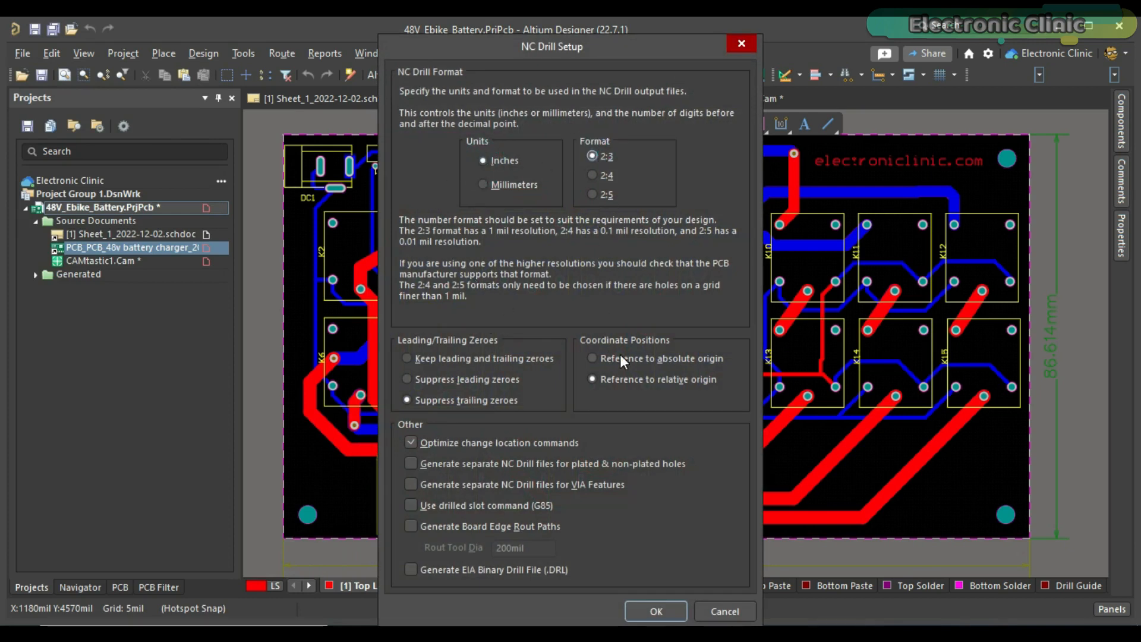
click(654, 610)
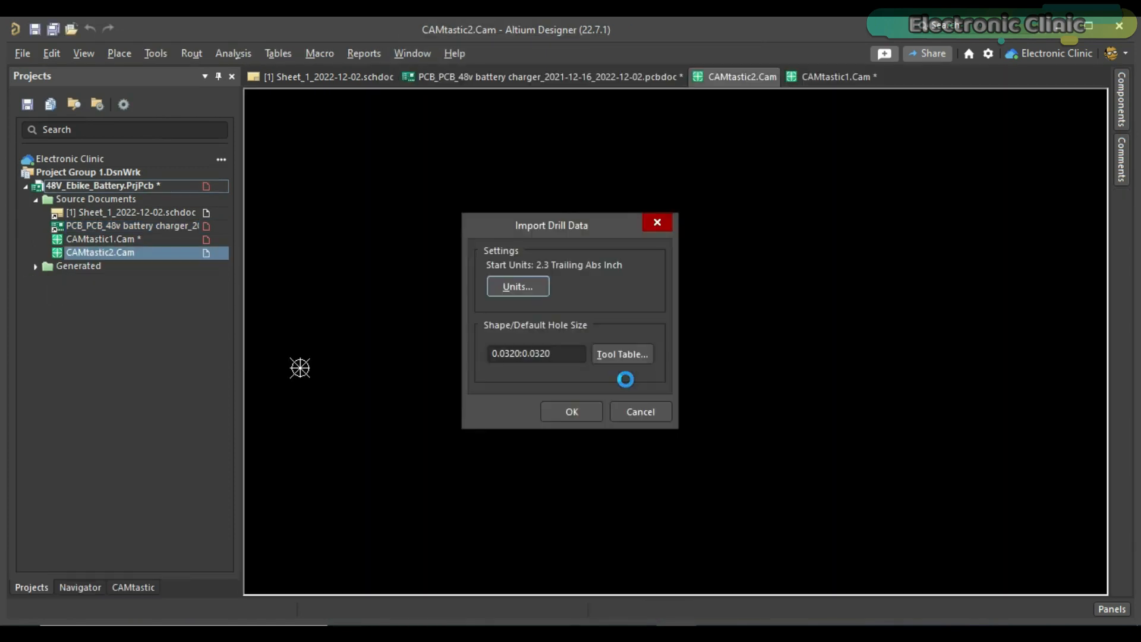
click(570, 411)
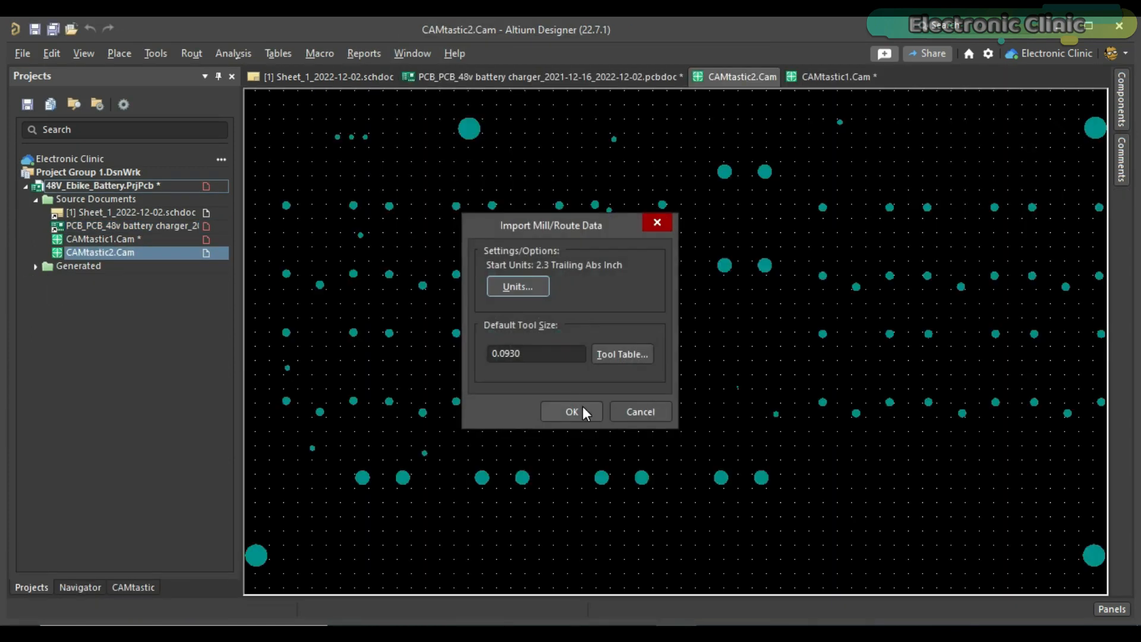
click(571, 411)
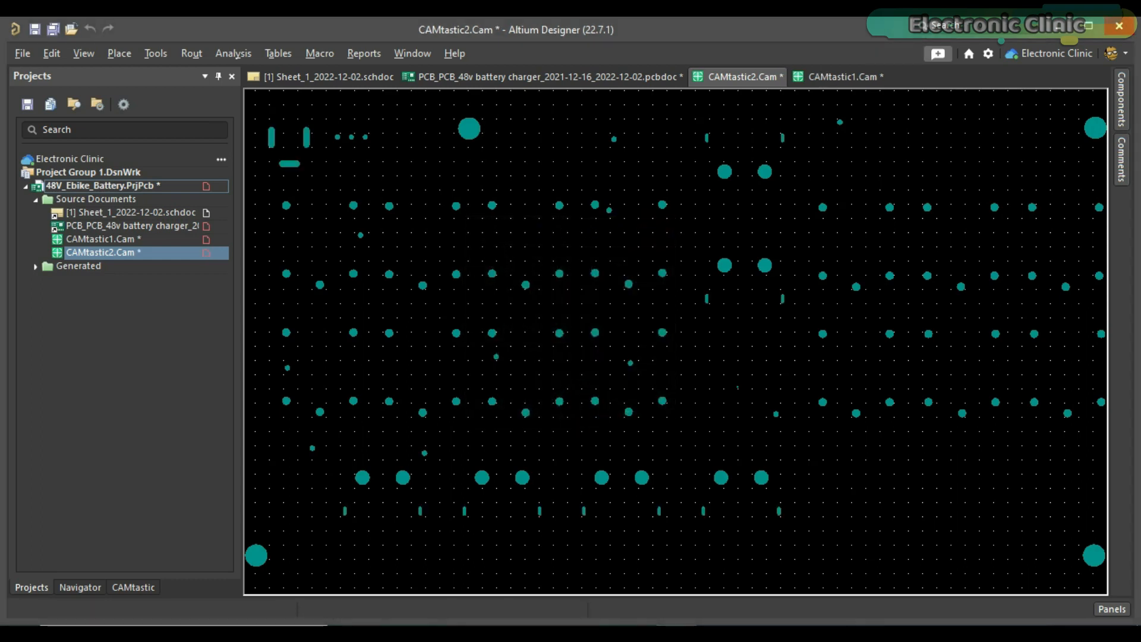
click(837, 76)
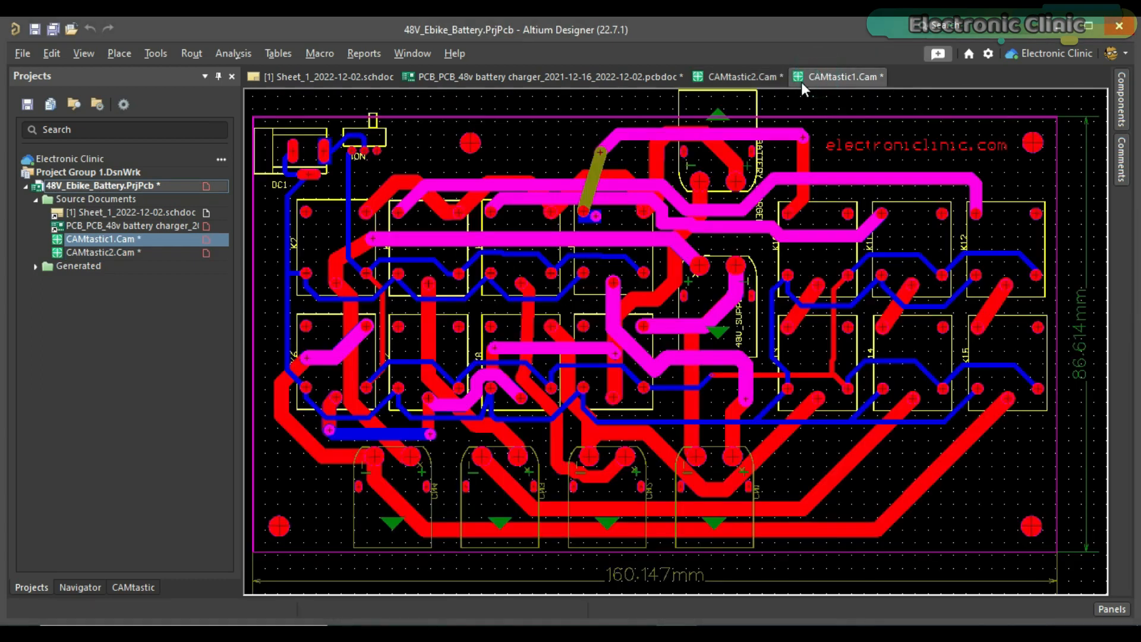
click(740, 77)
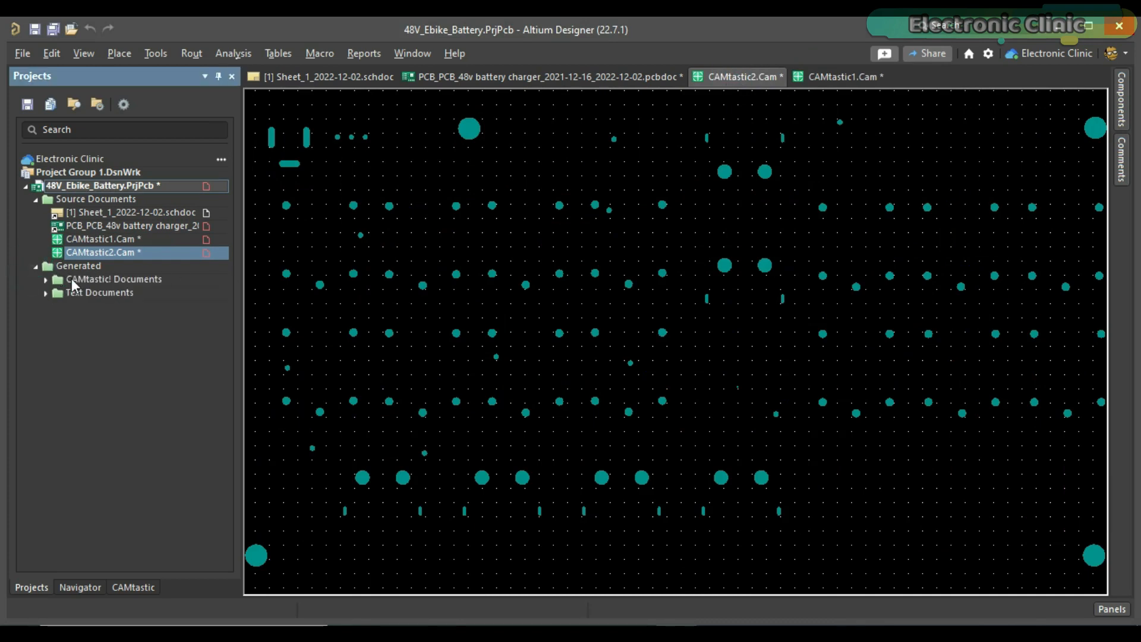
click(45, 279)
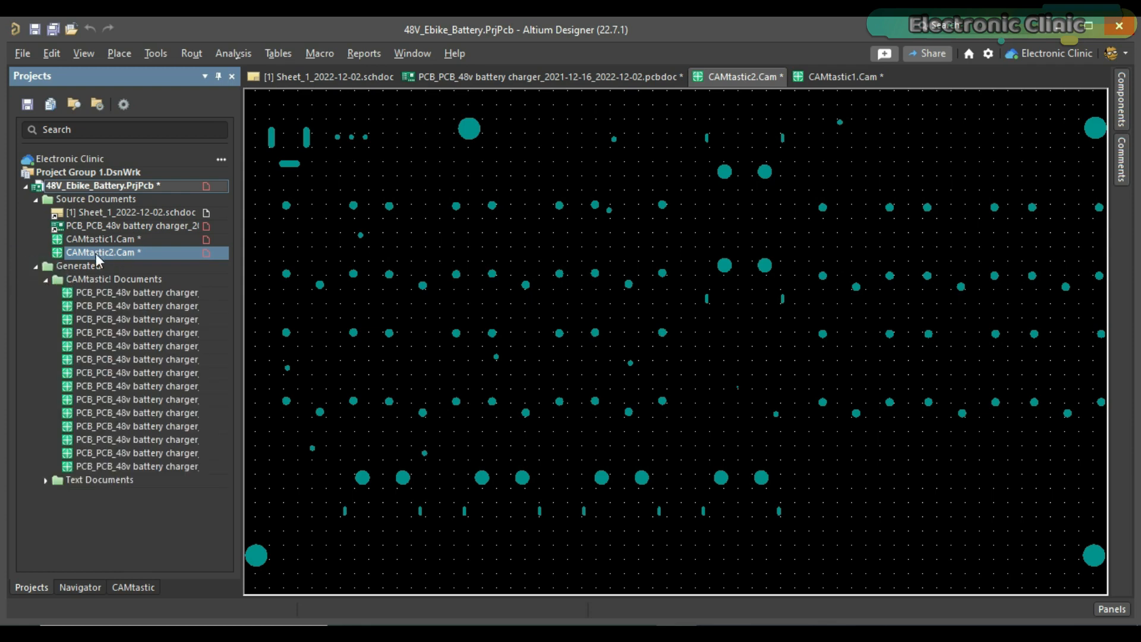
click(35, 265)
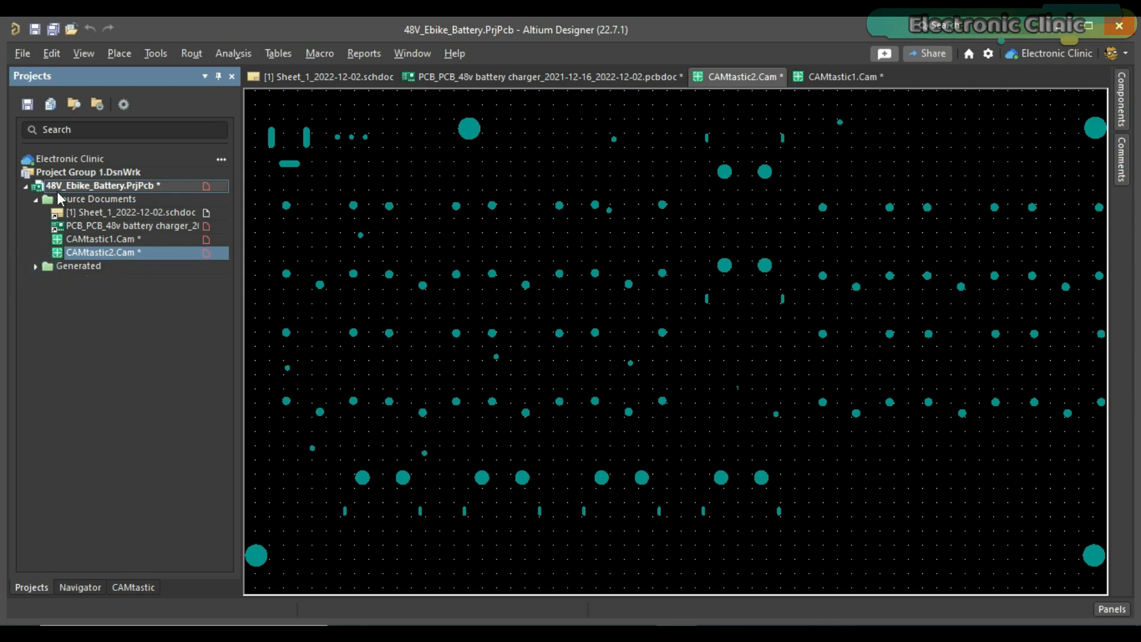
right_click(94, 185)
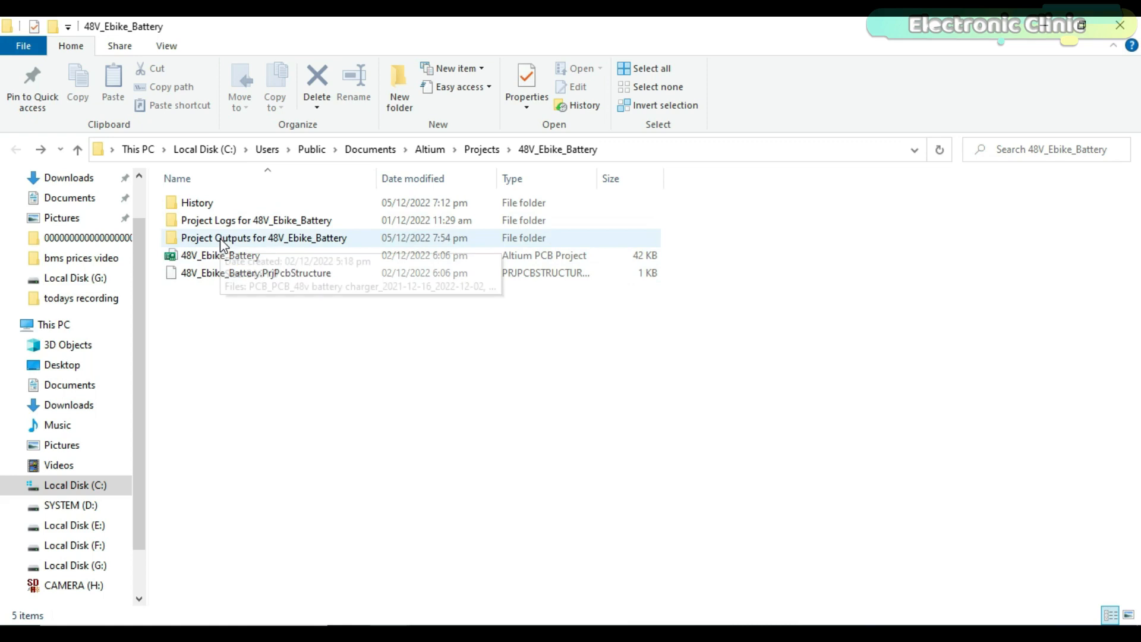
Check the Gerber files in Project Outputs, then return to the 48V_Ebike_Battery folder.
double_click(263, 237)
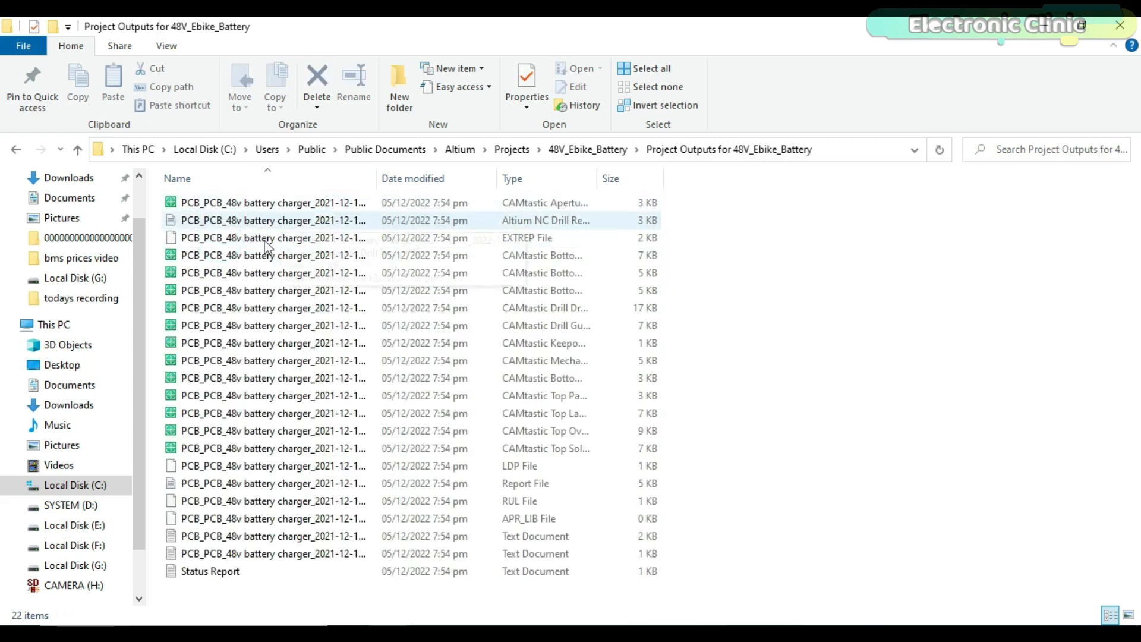
click(291, 483)
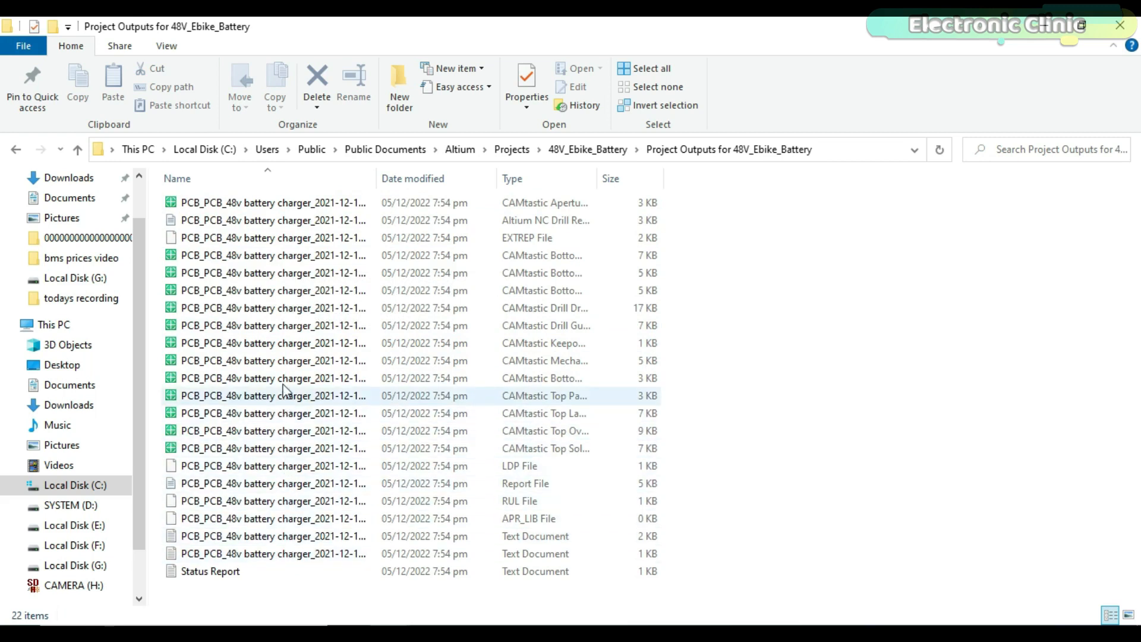
click(273, 202)
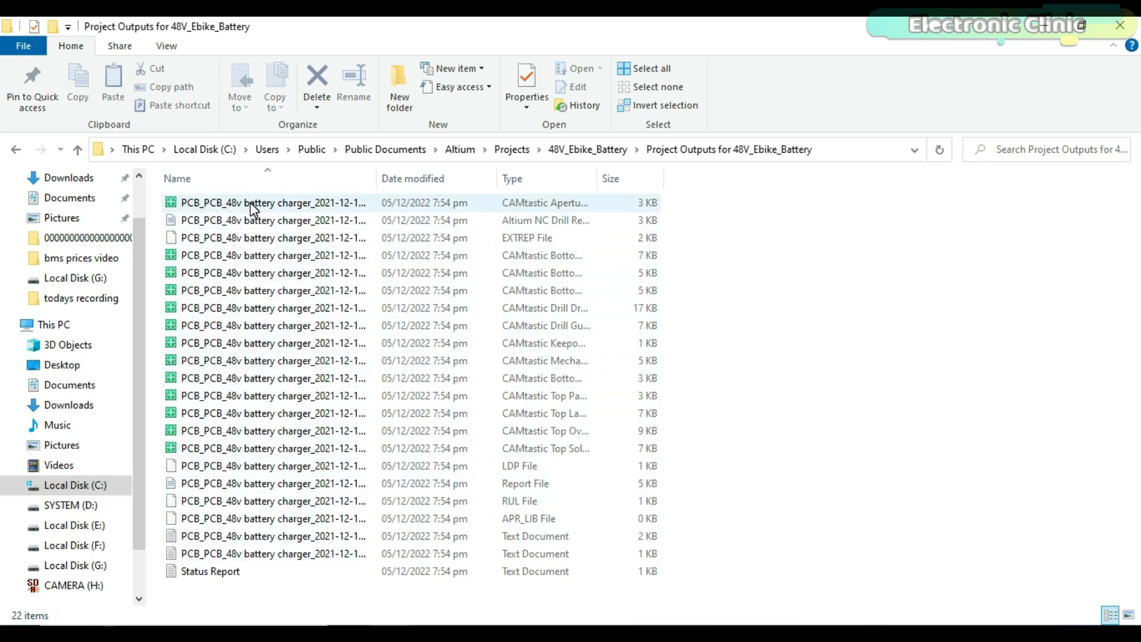
mouse_move(240, 207)
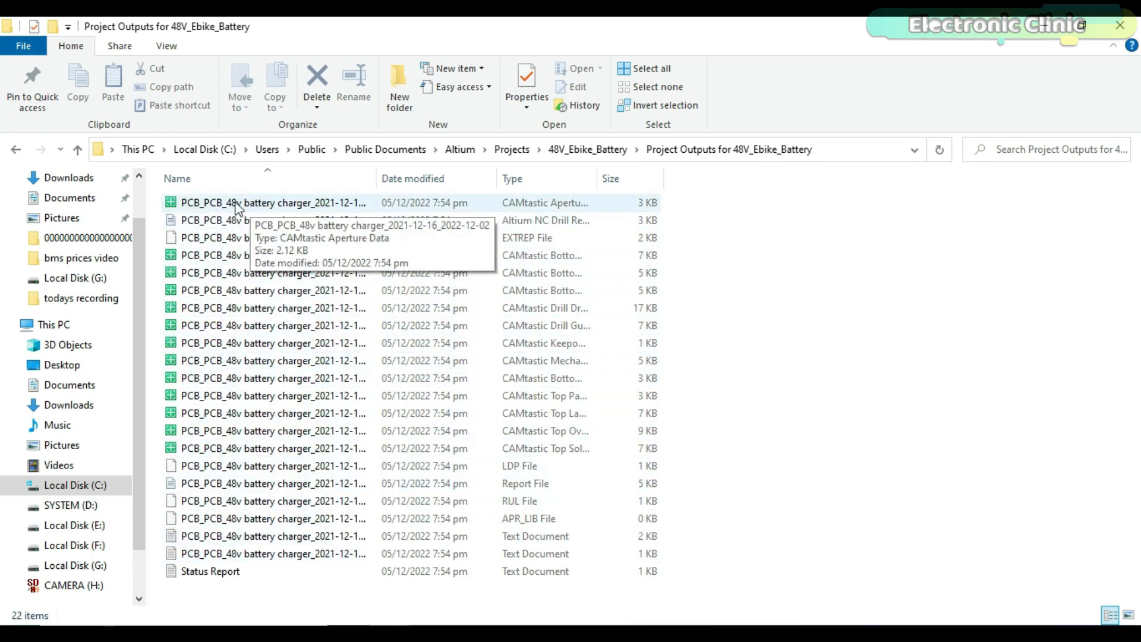
click(16, 149)
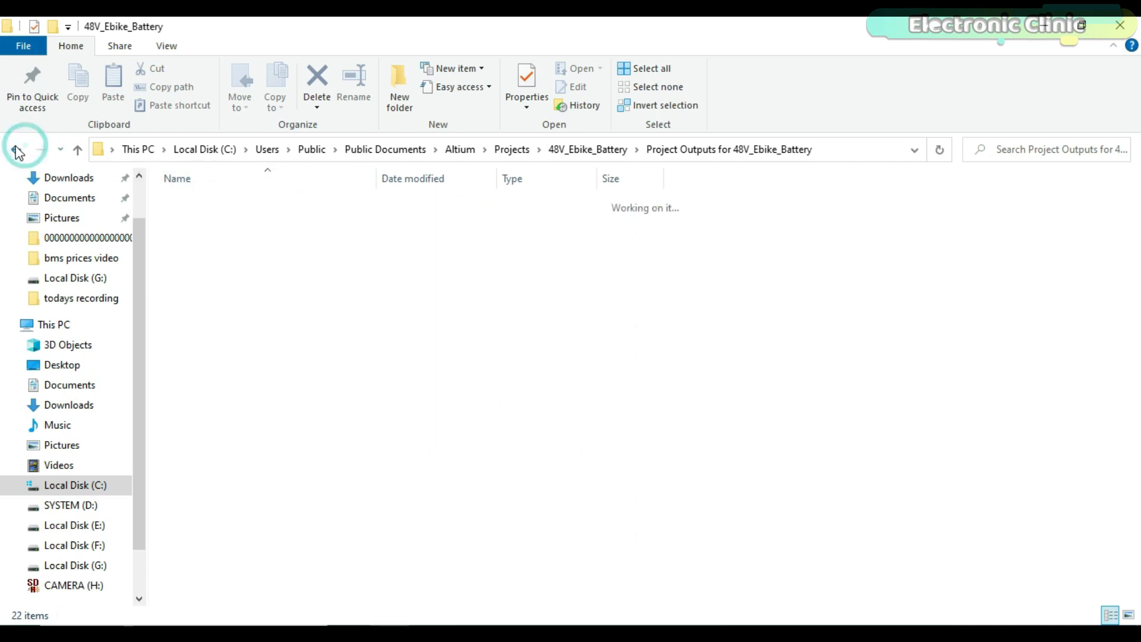
click(18, 149)
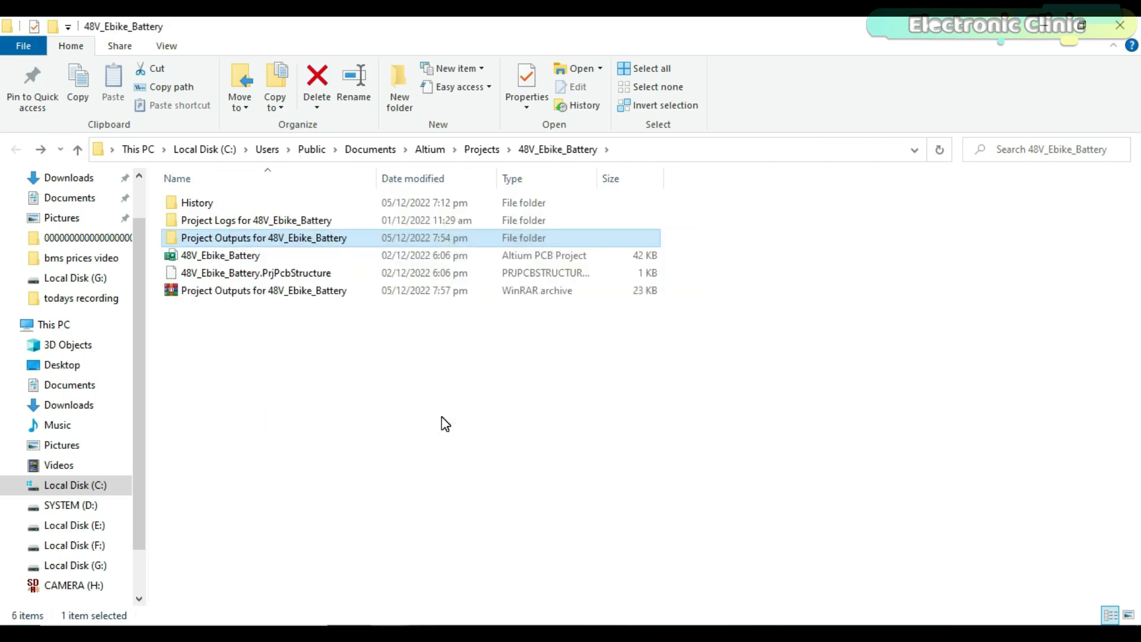
click(263, 291)
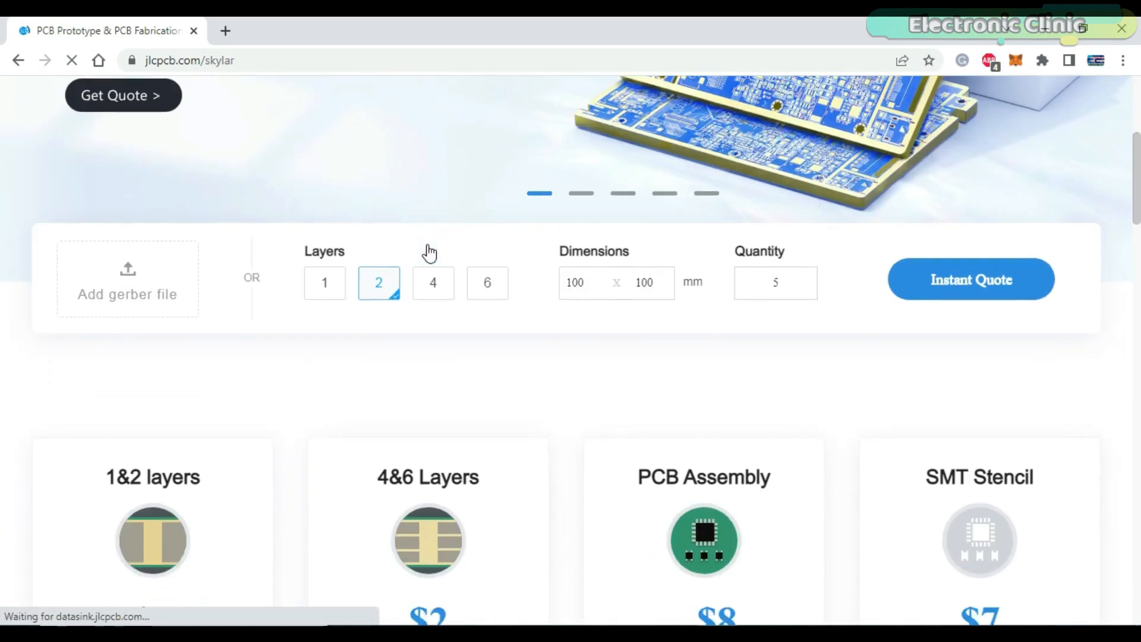
Scroll the JLCPCB homepage to the 1&2 layer, 4&6 layer, assembly and stencil pricing cards.
scroll(down, 3)
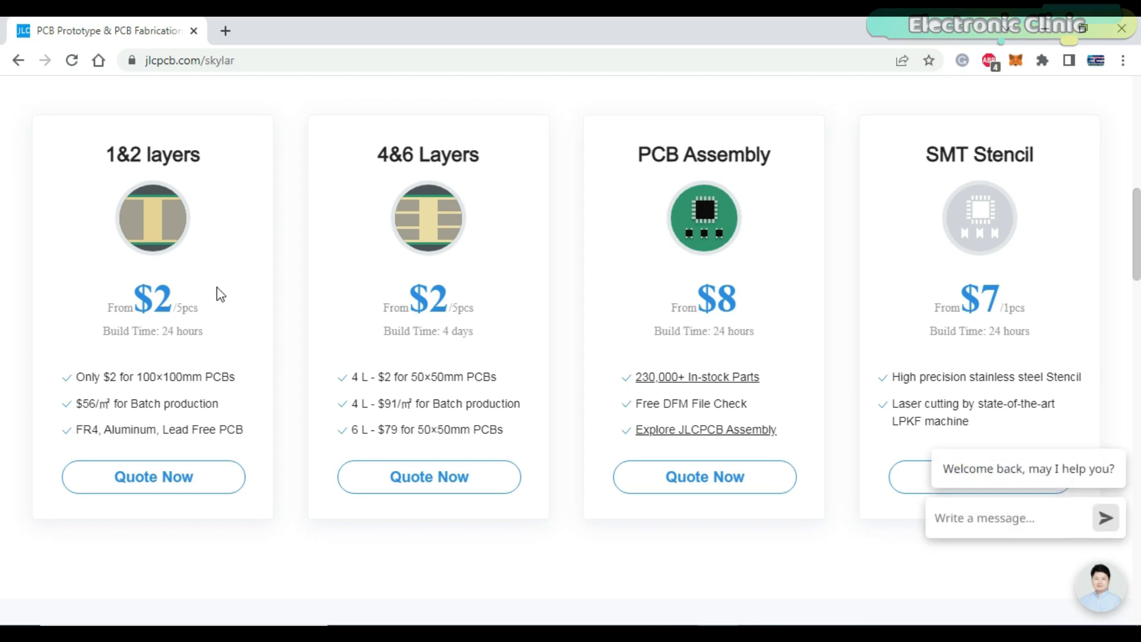
mouse_move(295, 311)
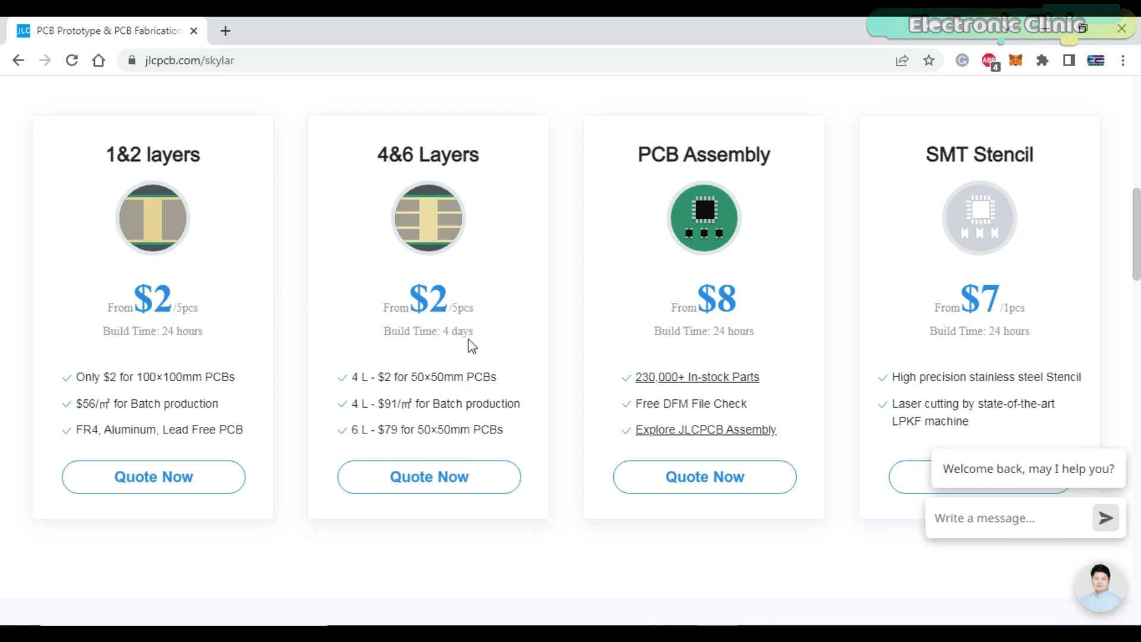
mouse_move(411, 281)
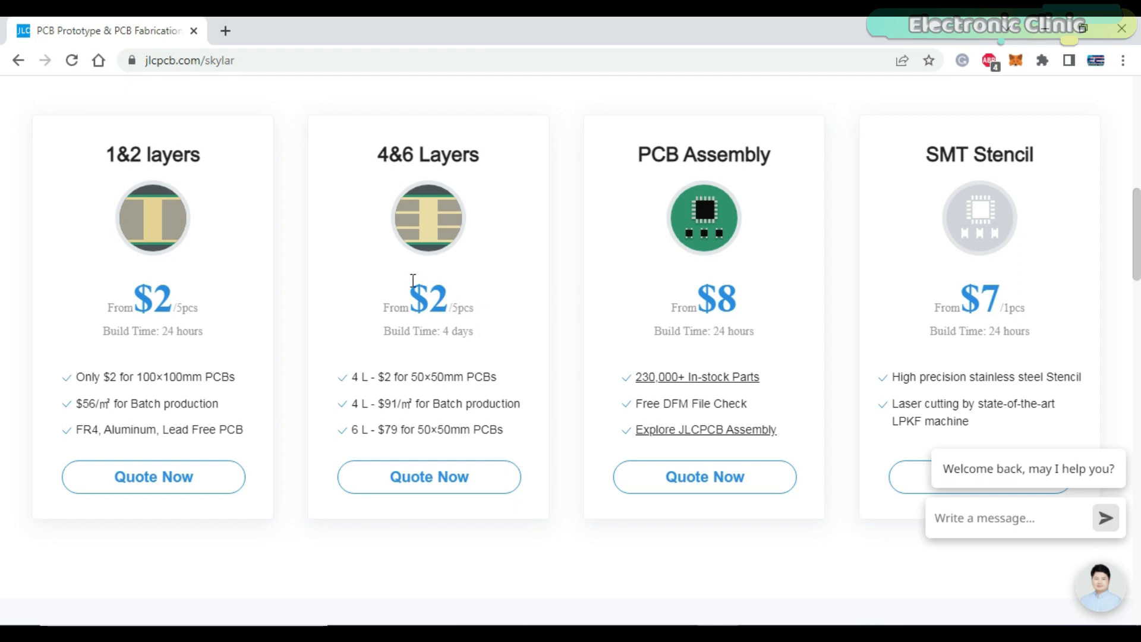
mouse_move(524, 318)
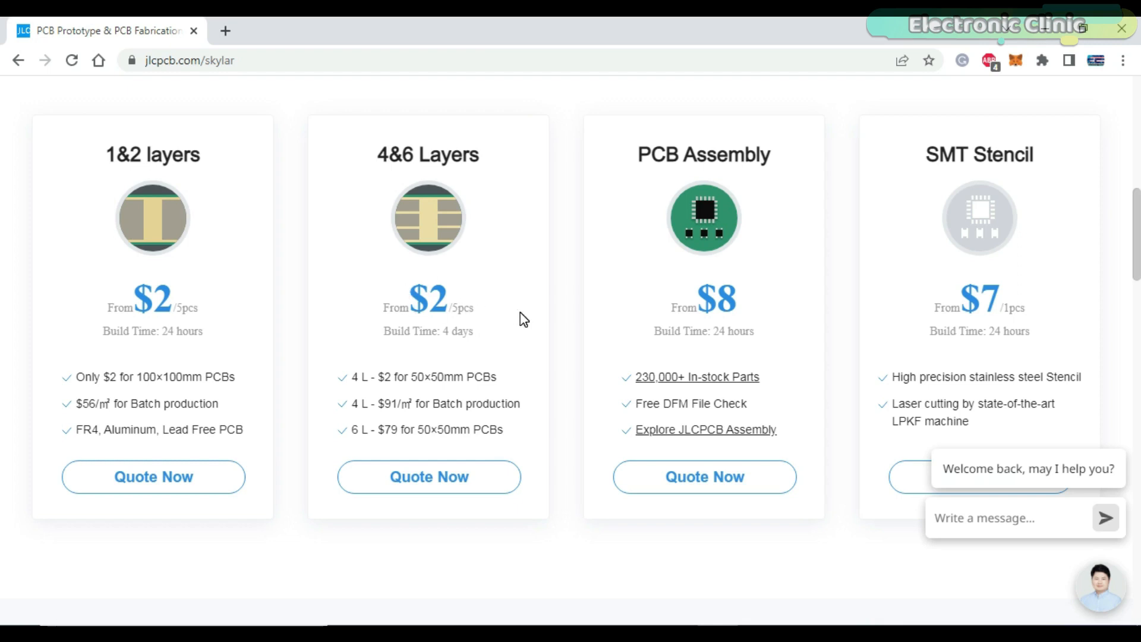
mouse_move(654, 333)
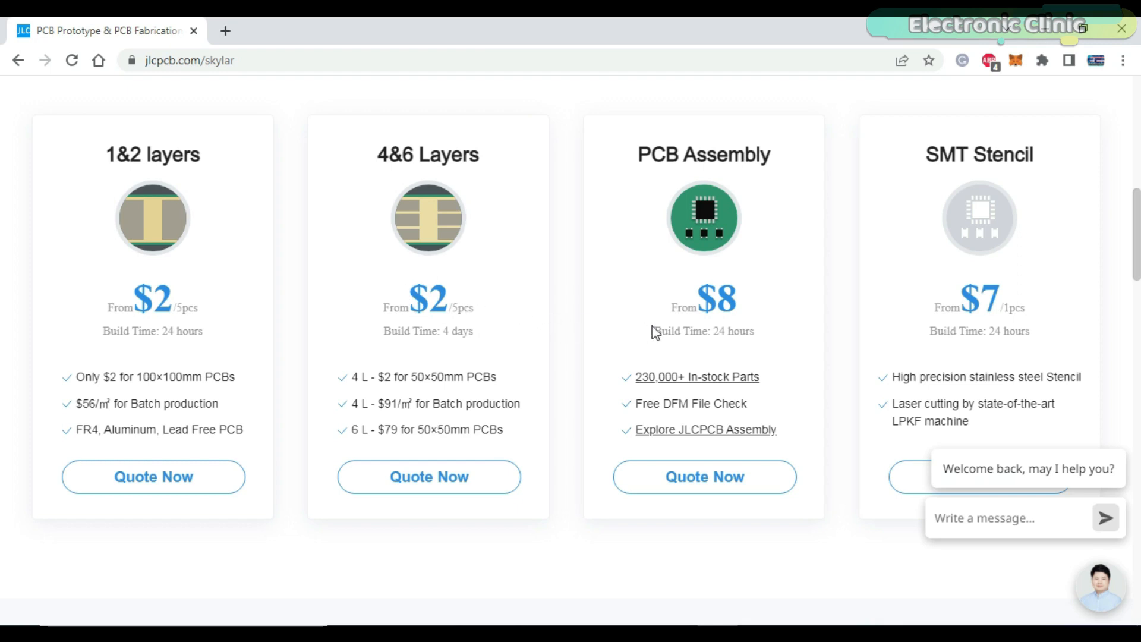
mouse_move(636, 200)
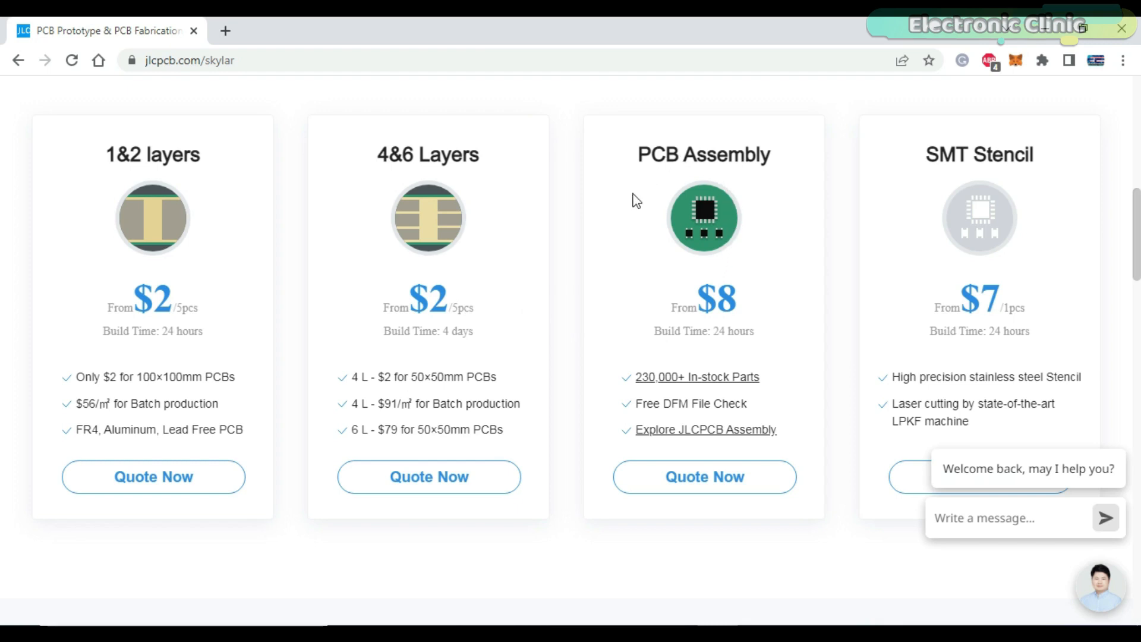
mouse_move(755, 321)
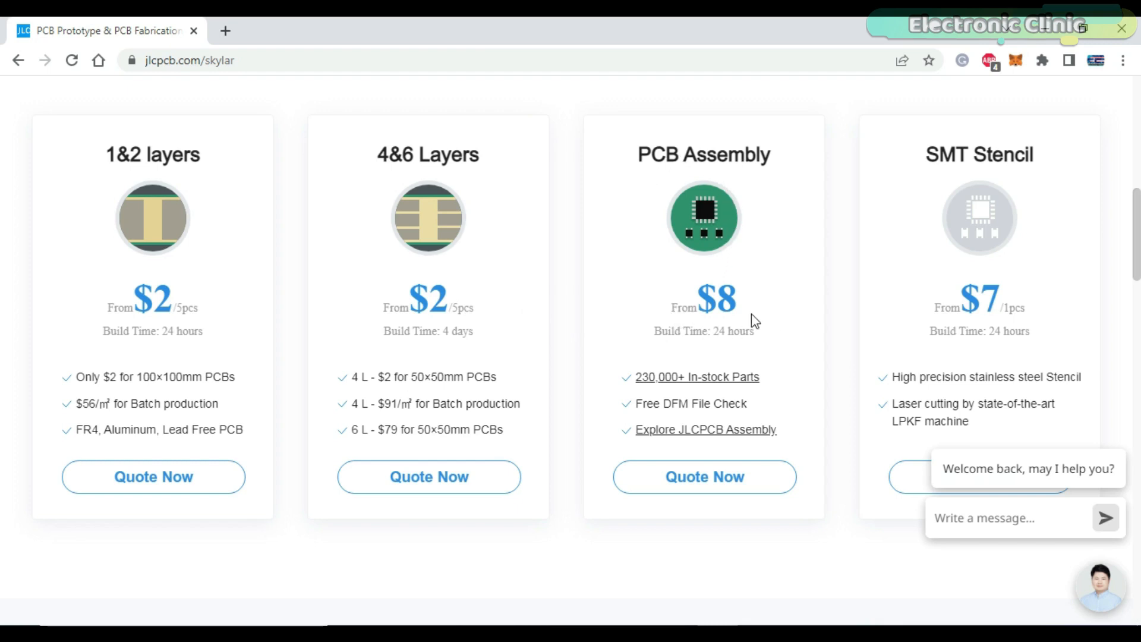
mouse_move(770, 304)
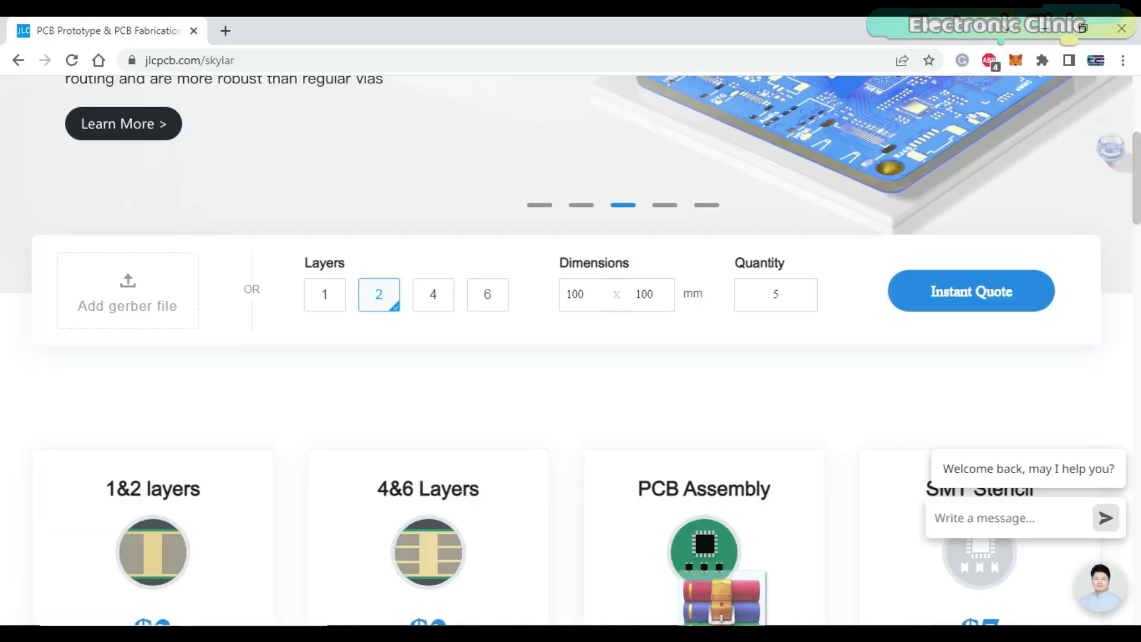
Upload the zipped Project Outputs Gerber archive for an instant quote.
click(128, 290)
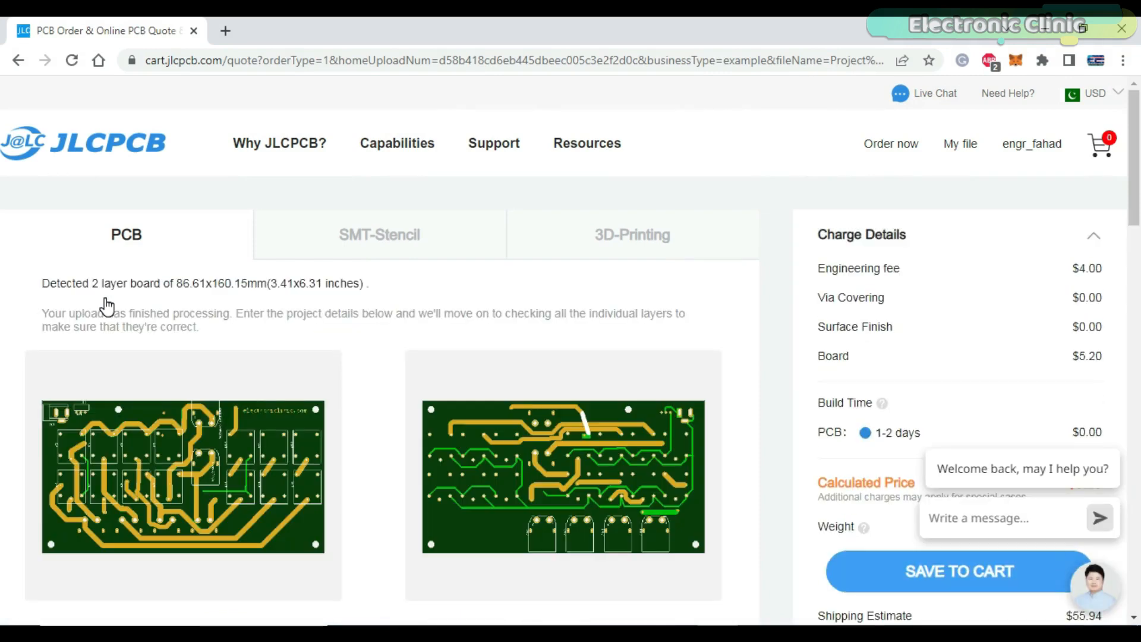
Scroll through the JLCPCB options, keeping defaults, picking Black PCB colour and moving toward Save to Cart.
scroll(down, 3)
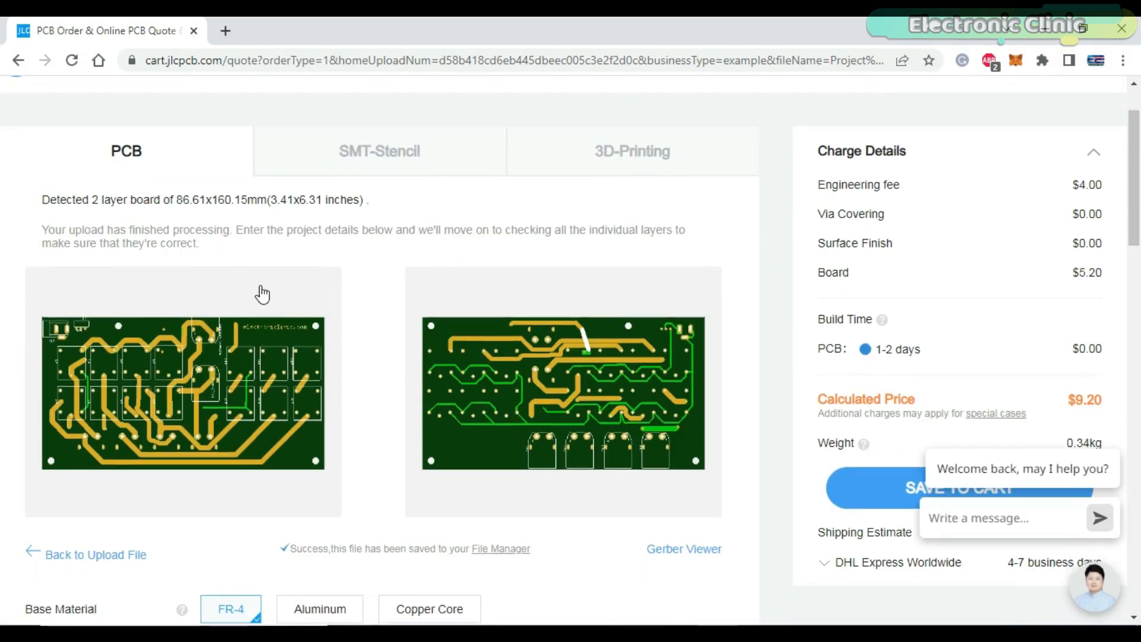
scroll(down, 3)
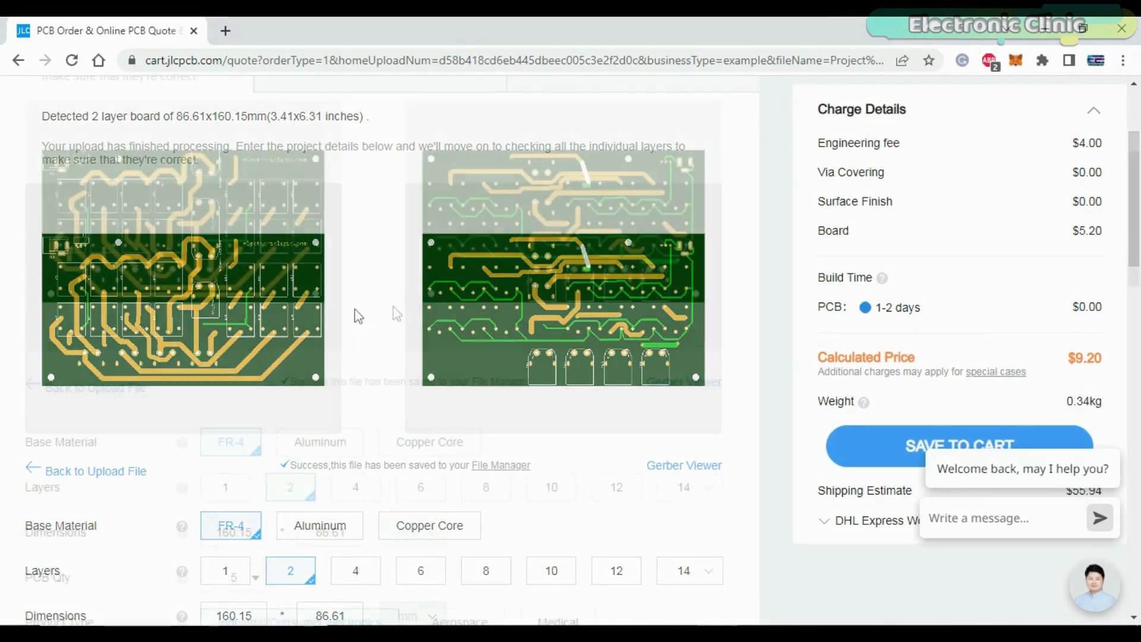
scroll(down, 3)
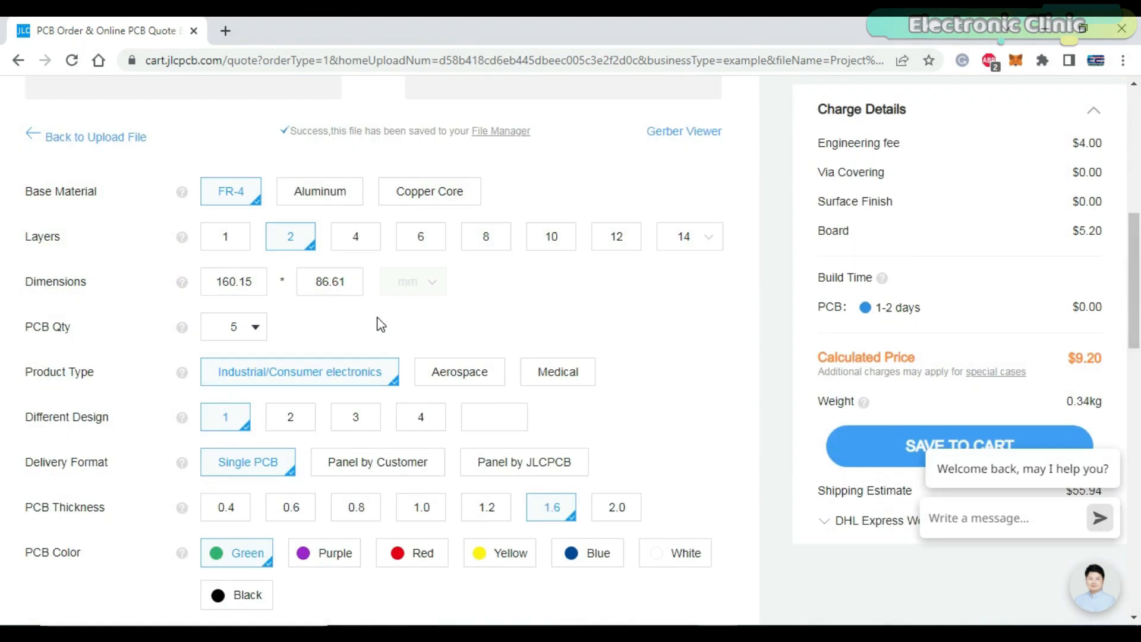
scroll(down, 3)
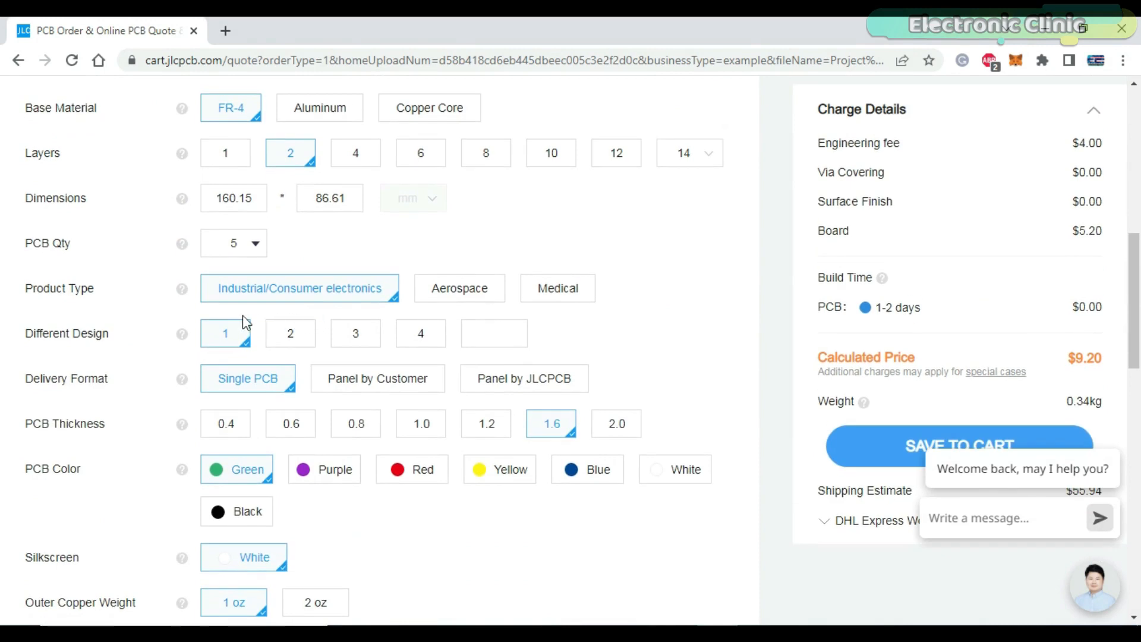
scroll(down, 3)
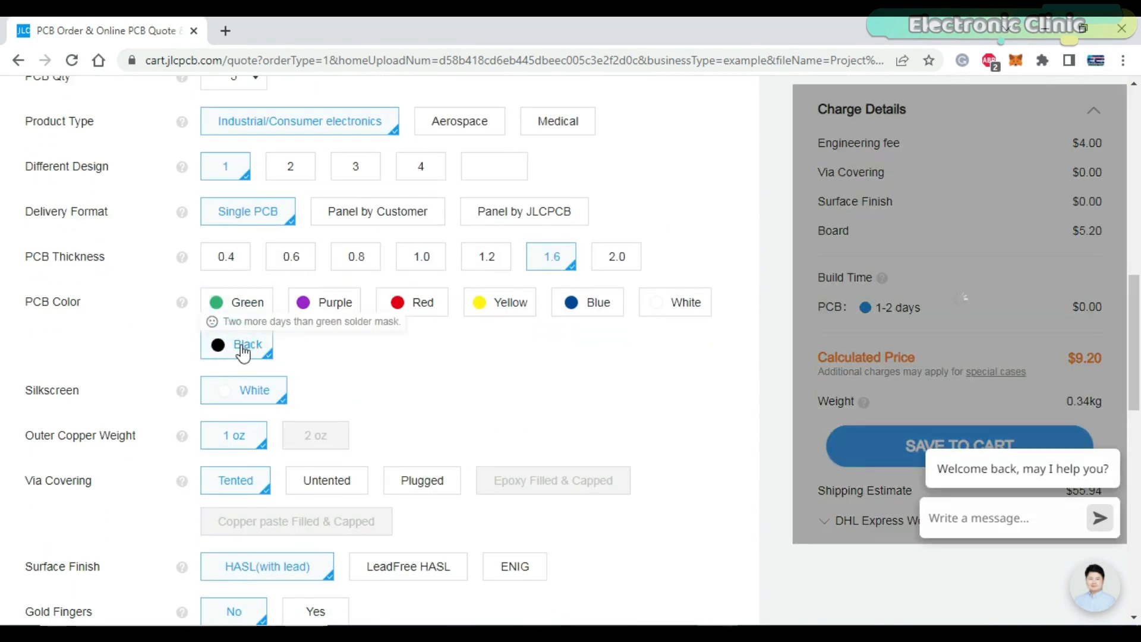
scroll(down, 3)
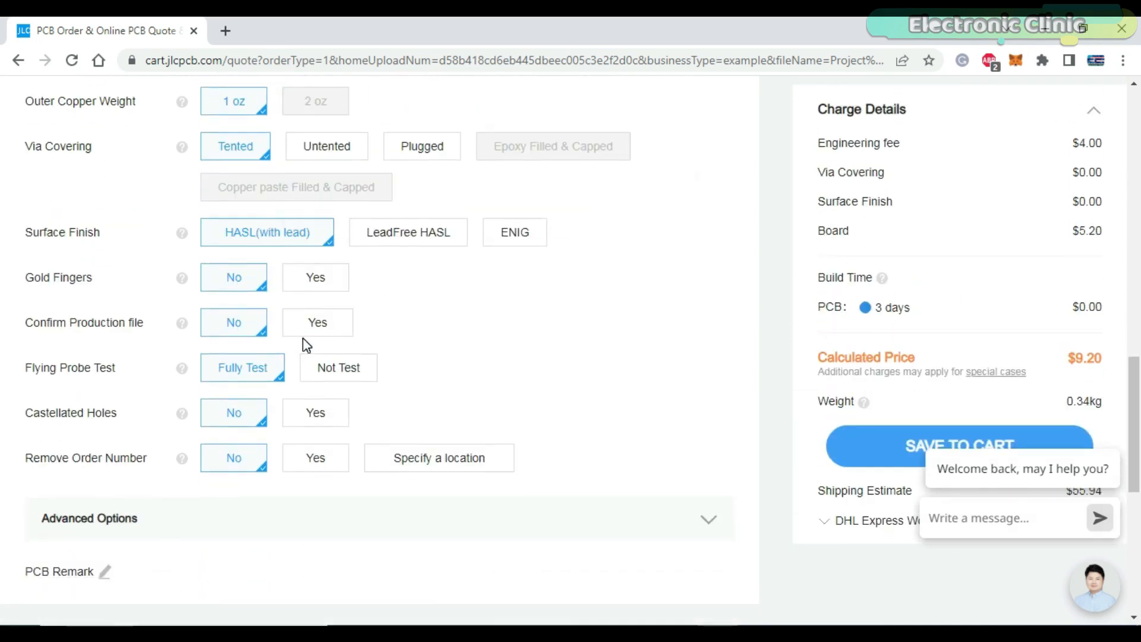
scroll(down, 3)
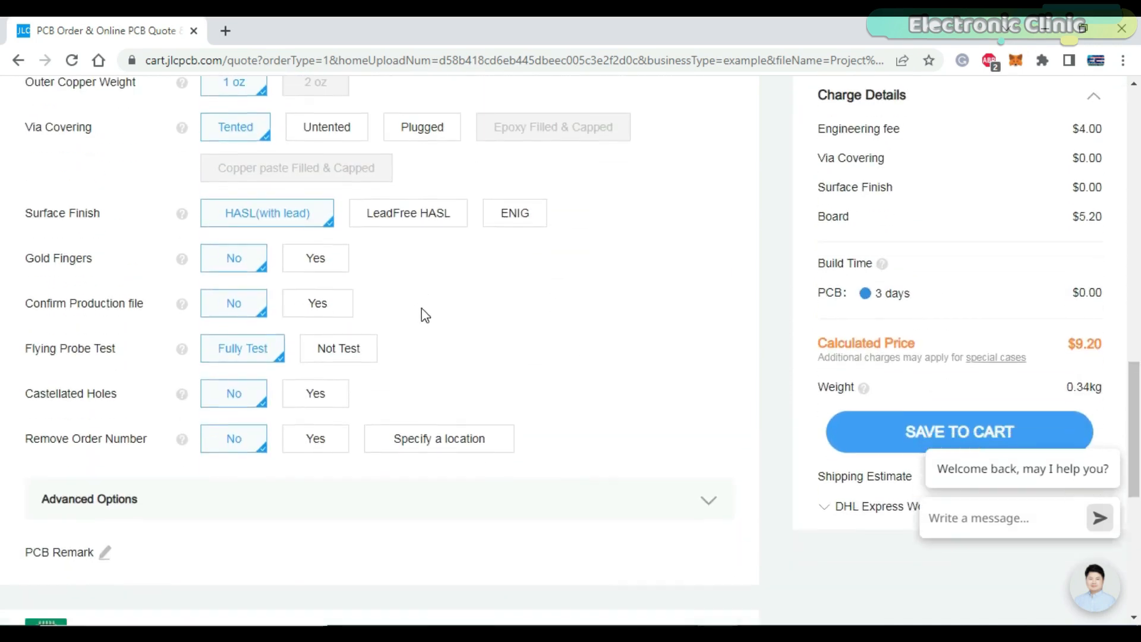
scroll(down, 3)
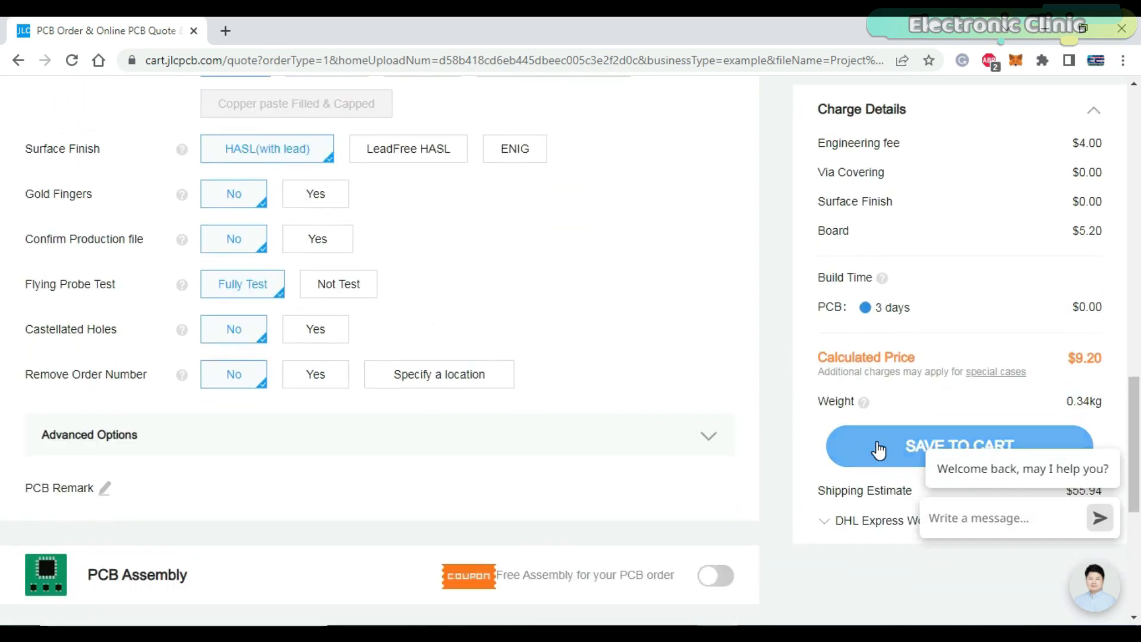